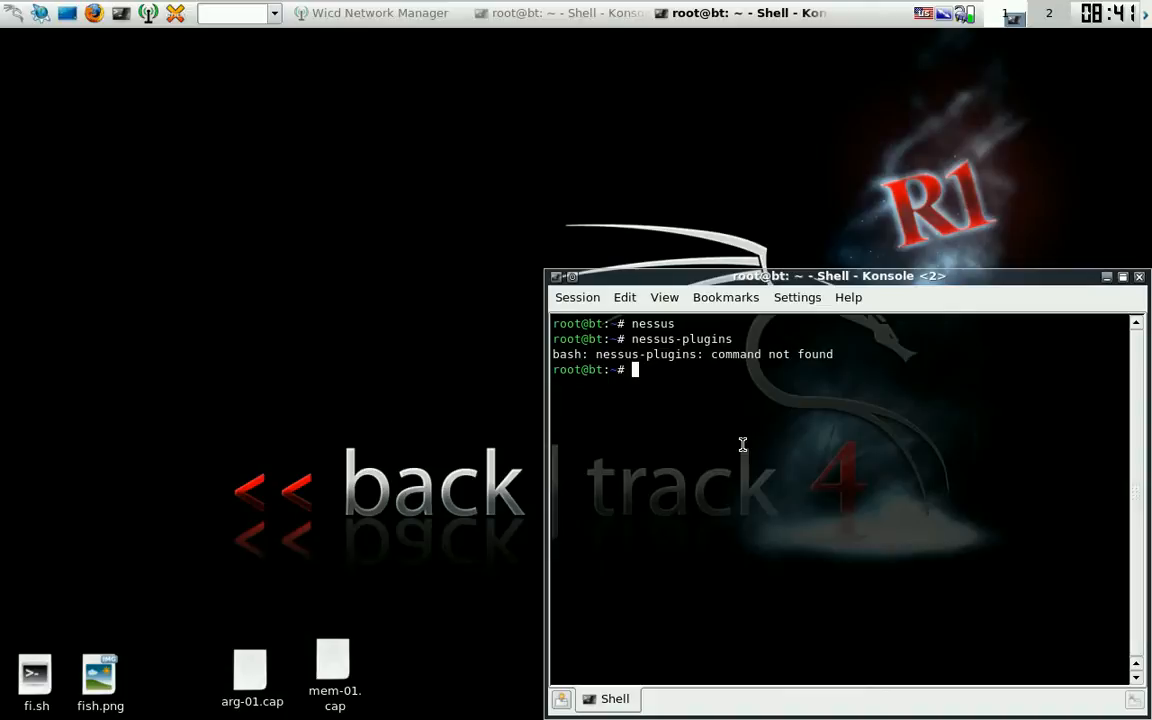
# Step: Run apt-get install nessusd nessus nessus-plugins, which reports all three are already newest
pyautogui.write('nessus-plugins')
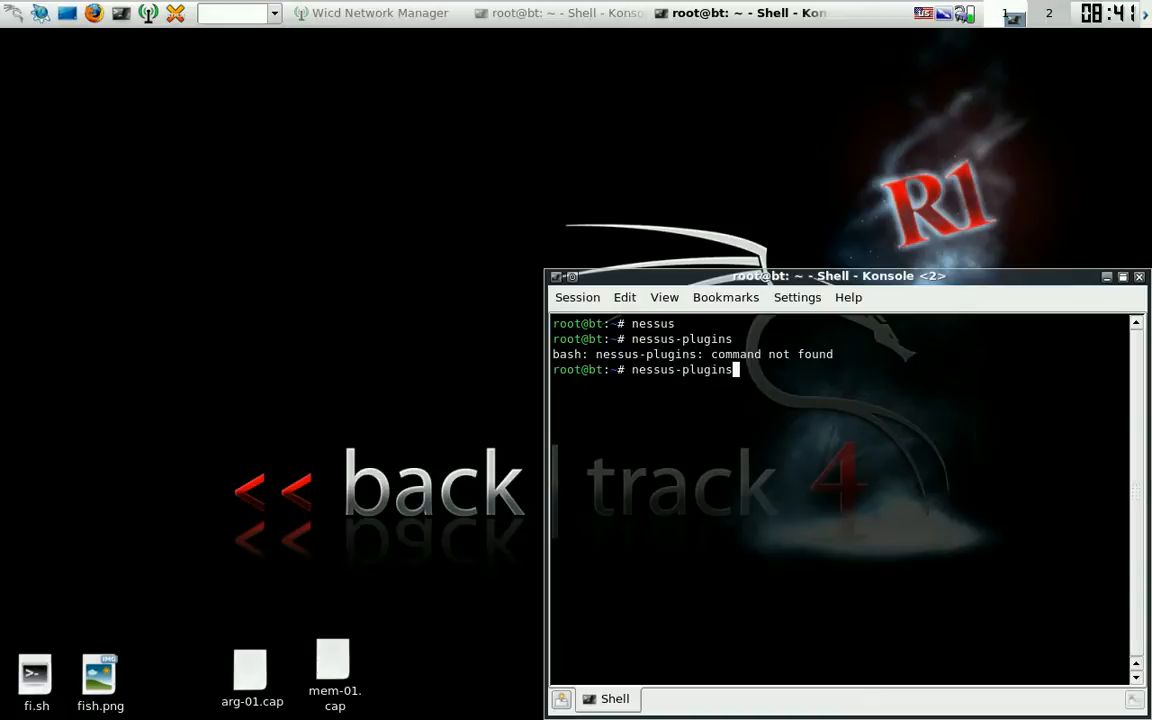
pyautogui.write('apt-get install nessusd nessus')
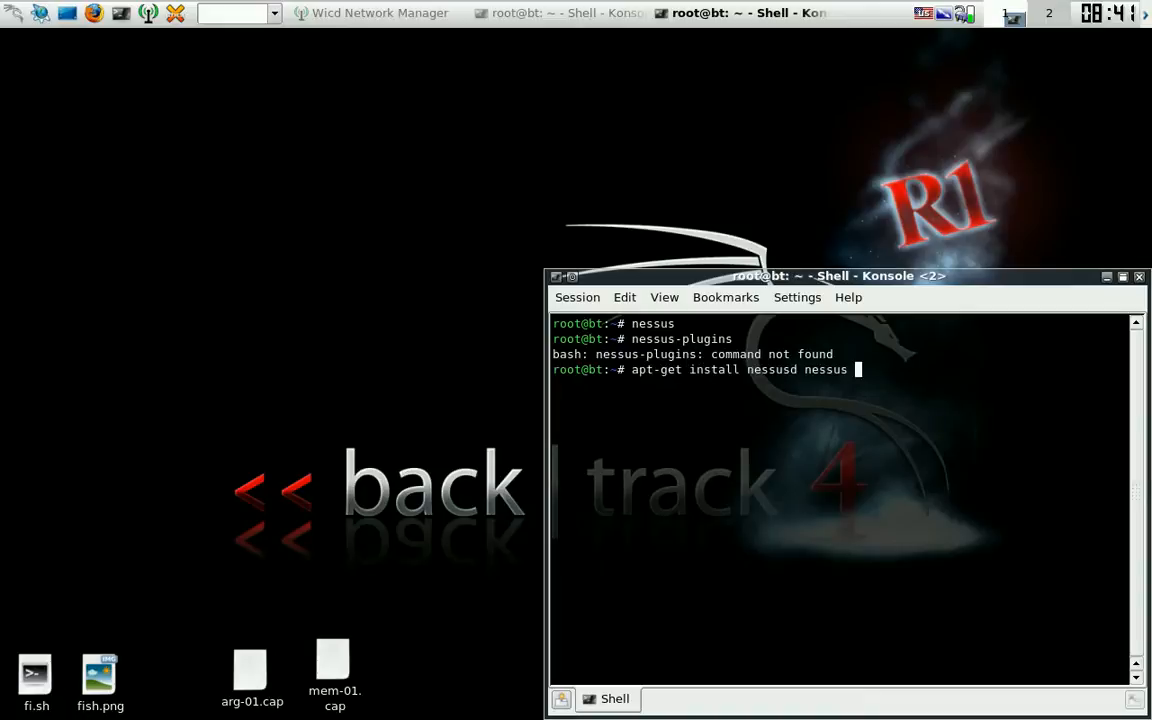
pyautogui.write('nessus')
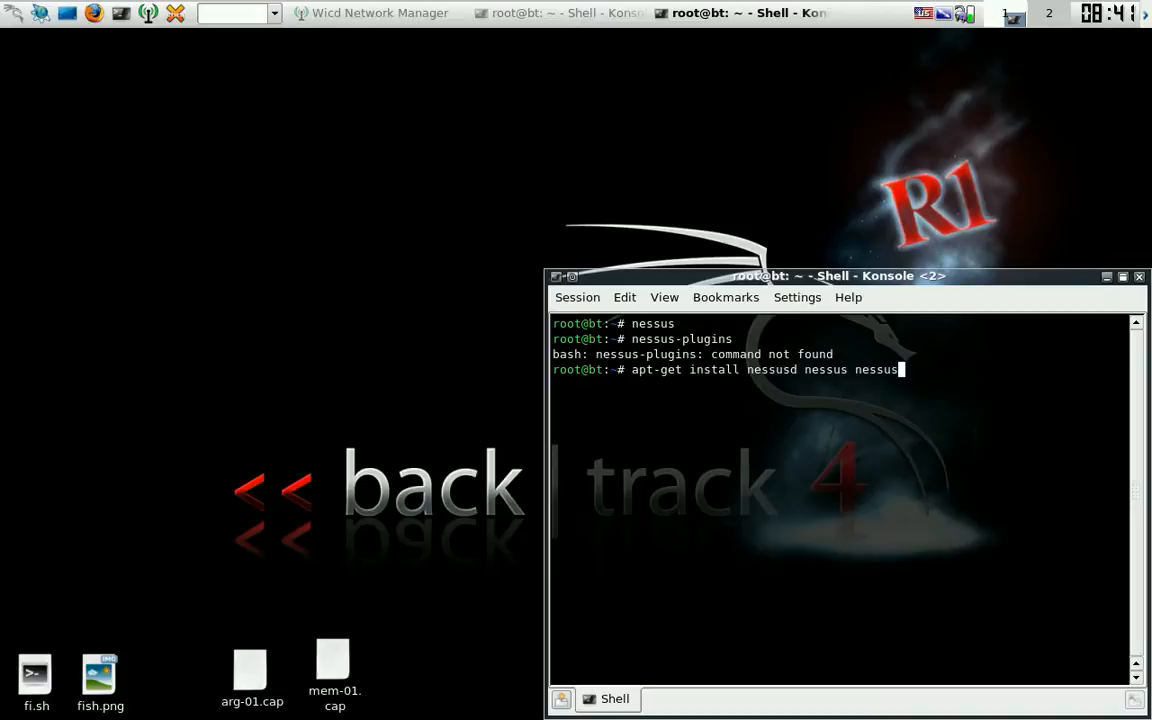
pyautogui.write('-plug')
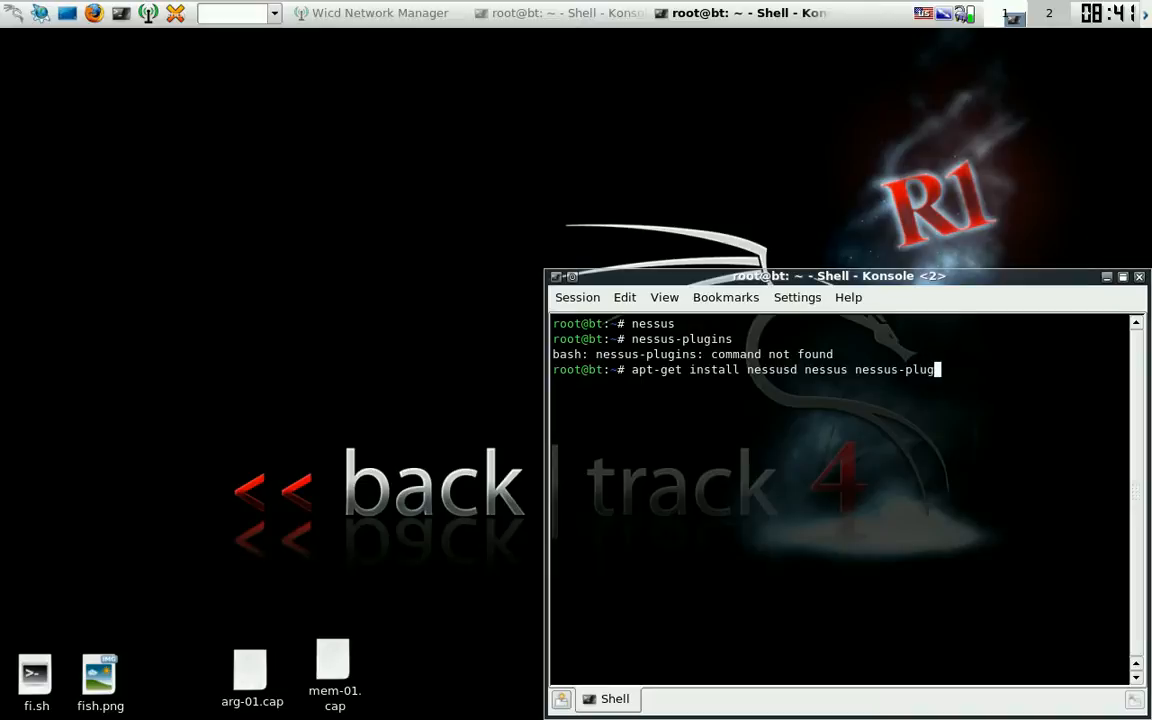
pyautogui.write('ins')
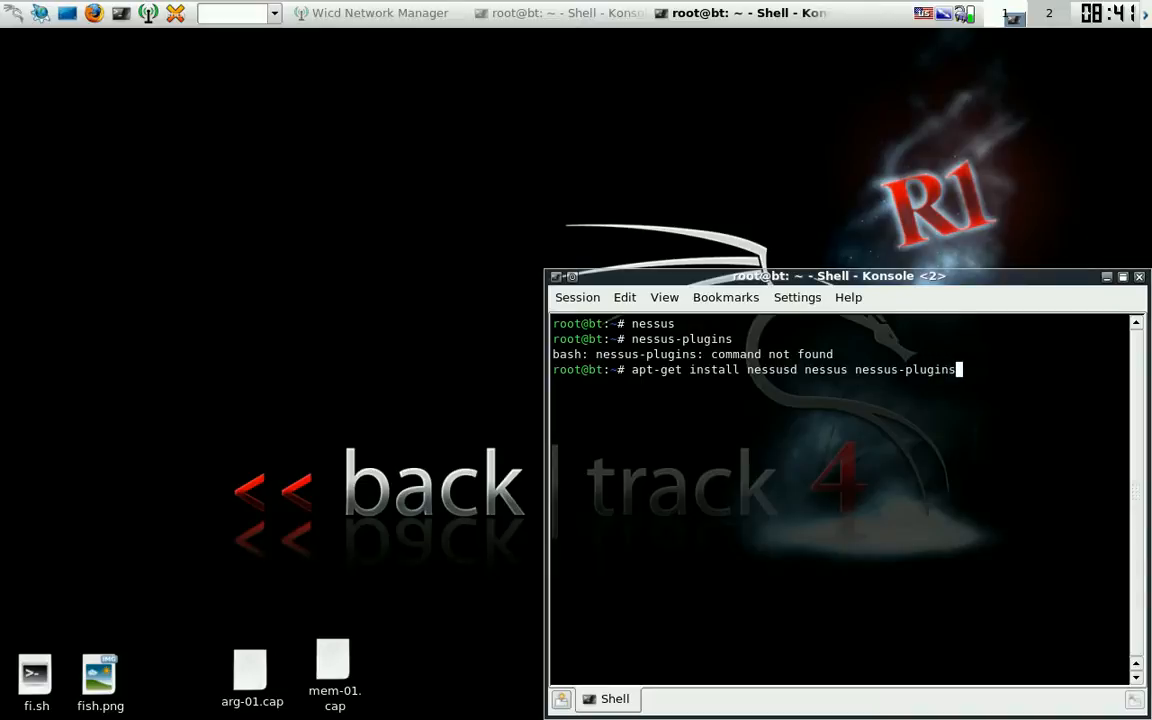
pyautogui.press('Return')
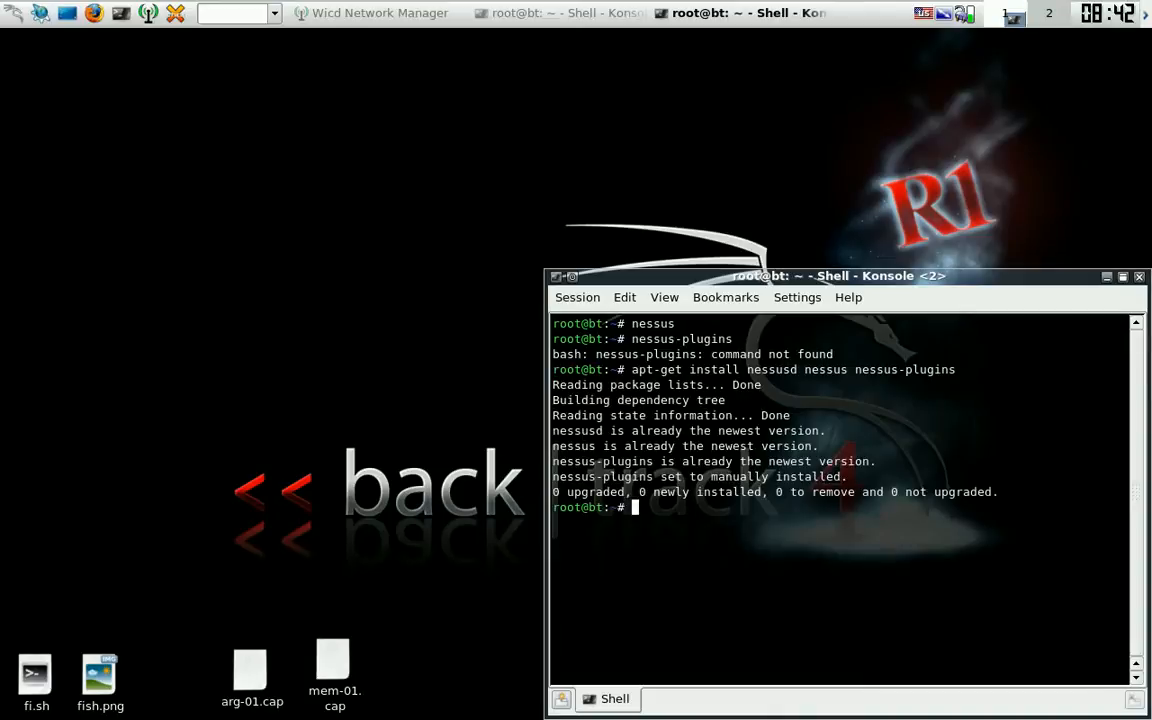
# Step: Run sudo update-rc.d nessusd defaults, which reports the startup links already exist
pyautogui.write('sudo')
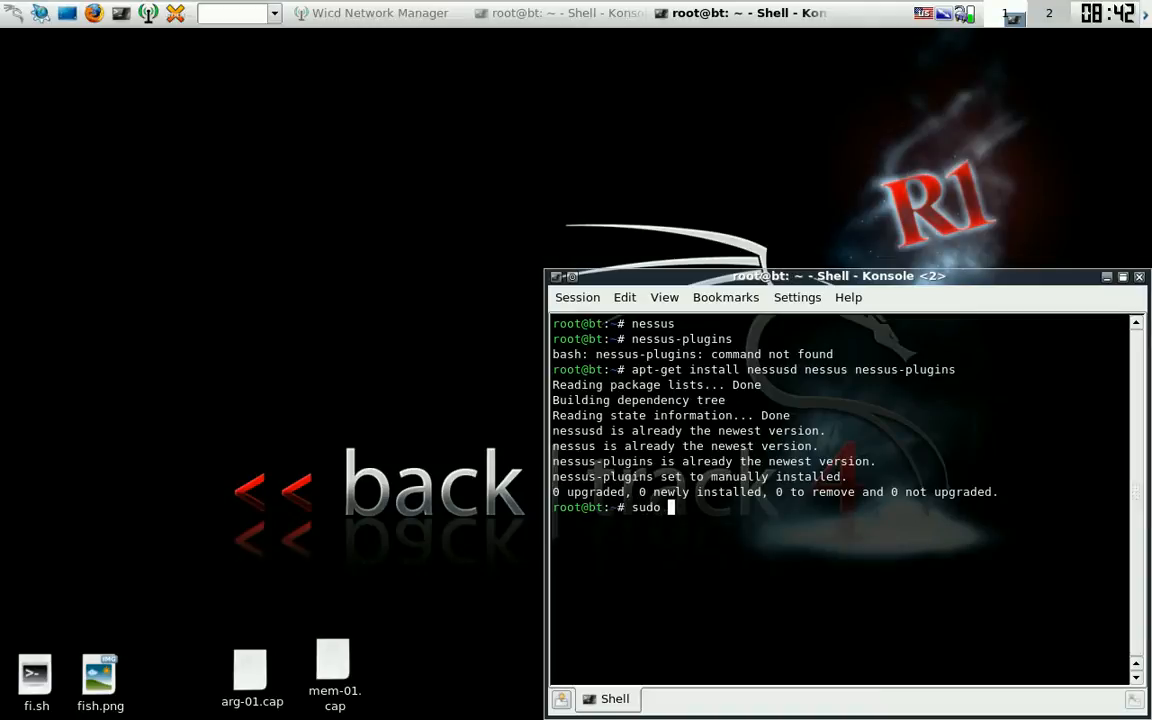
pyautogui.write('update')
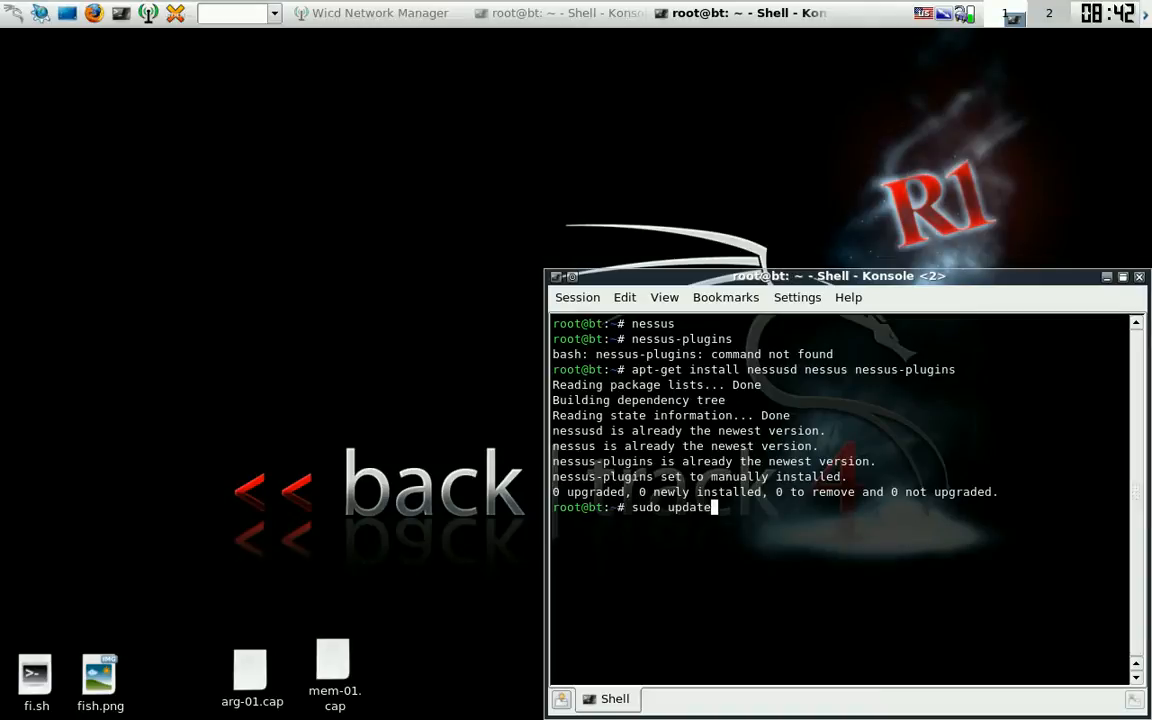
pyautogui.write('-')
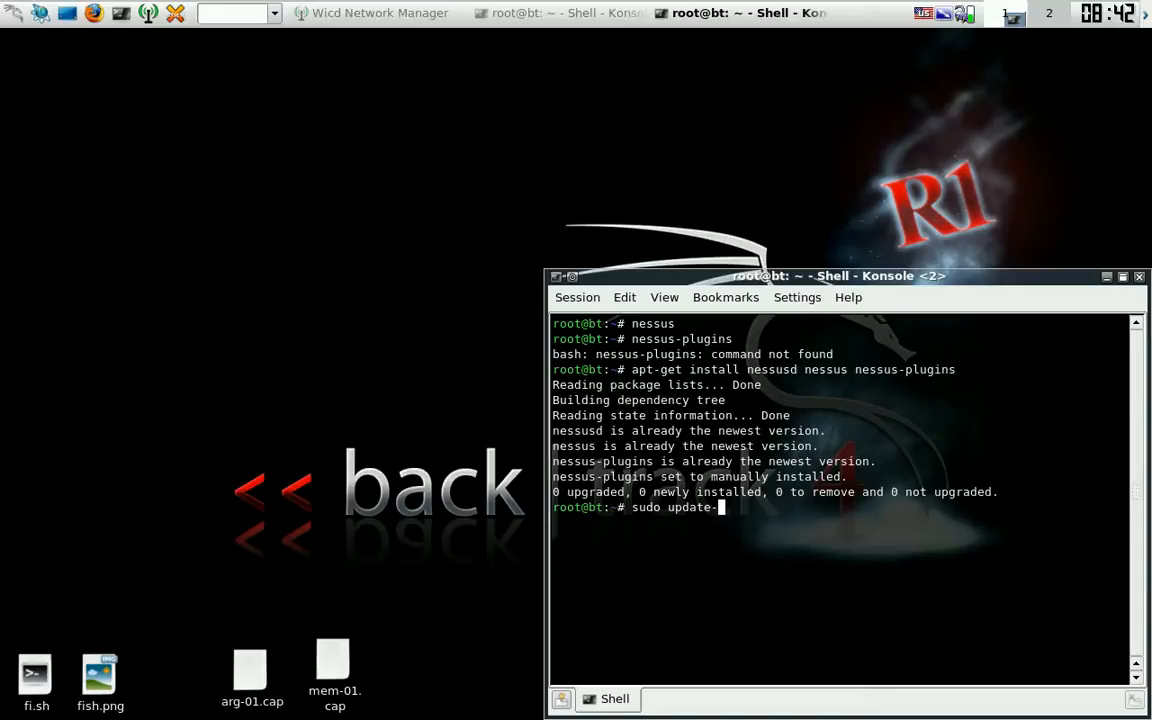
pyautogui.write('rc.d')
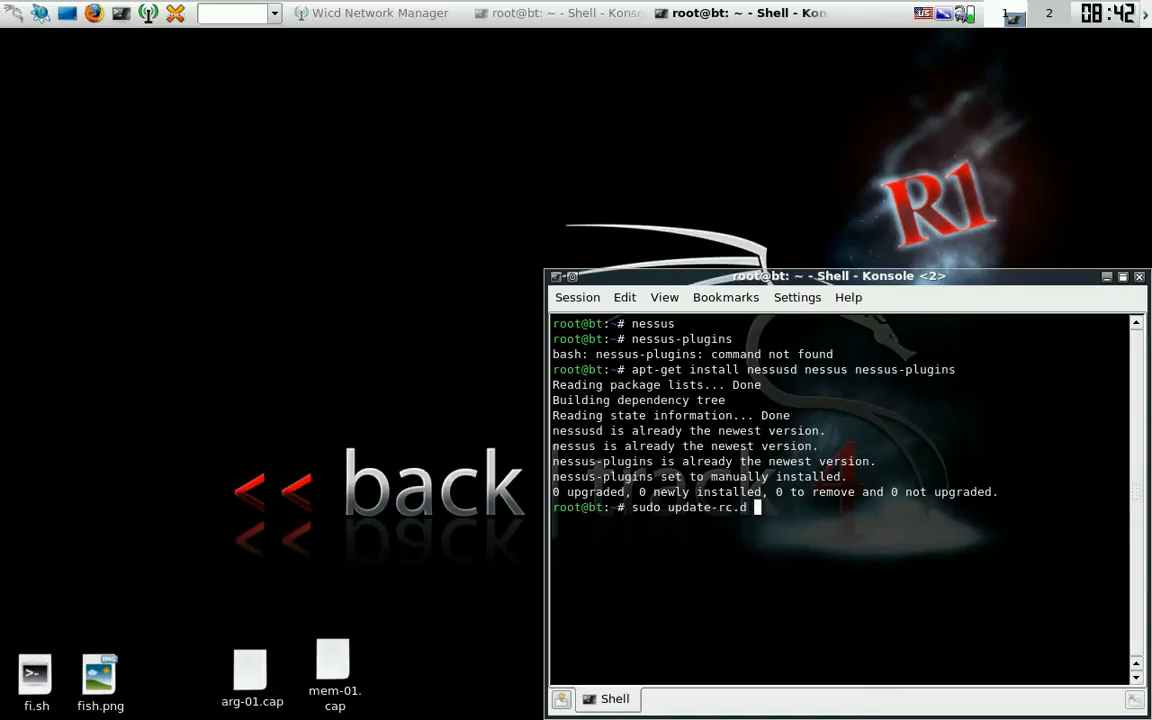
pyautogui.write('nessusd d')
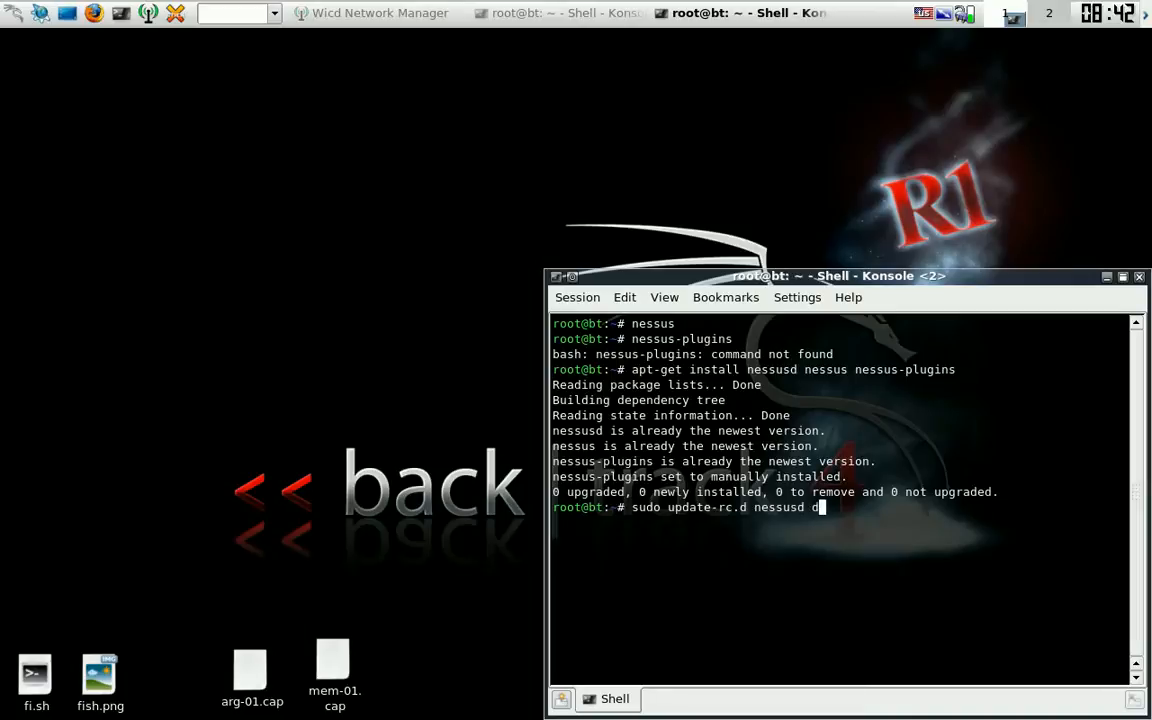
pyautogui.write('efu')
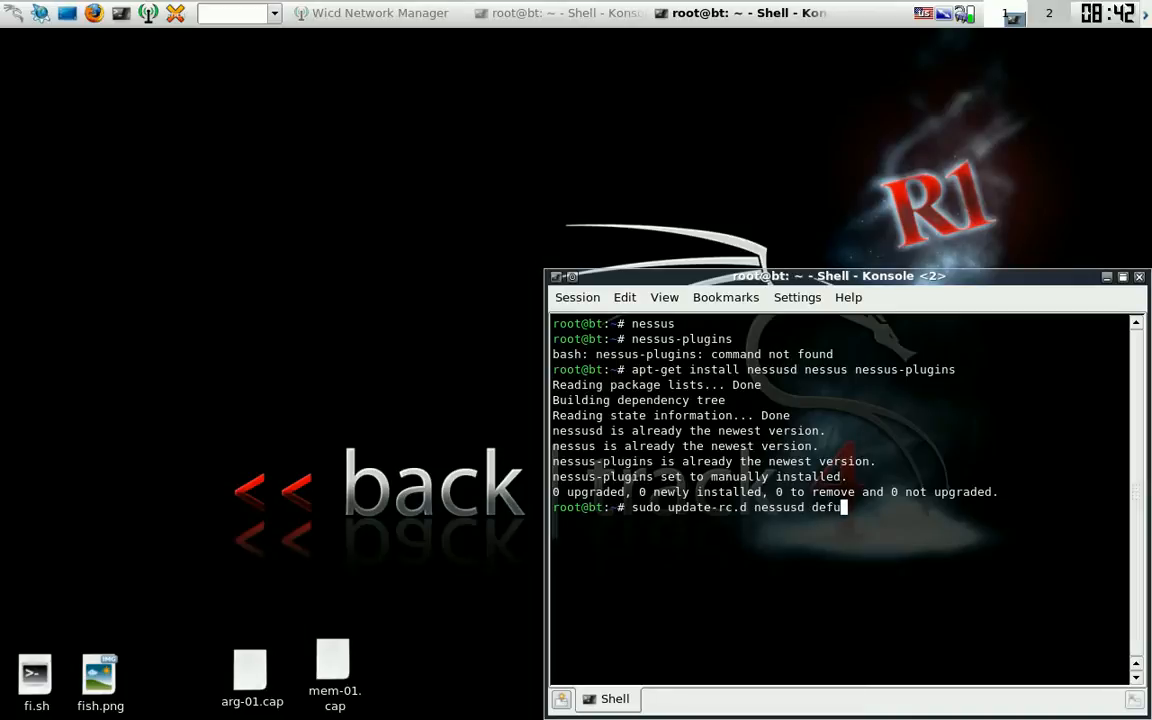
pyautogui.press('Return')
pyautogui.write('/')
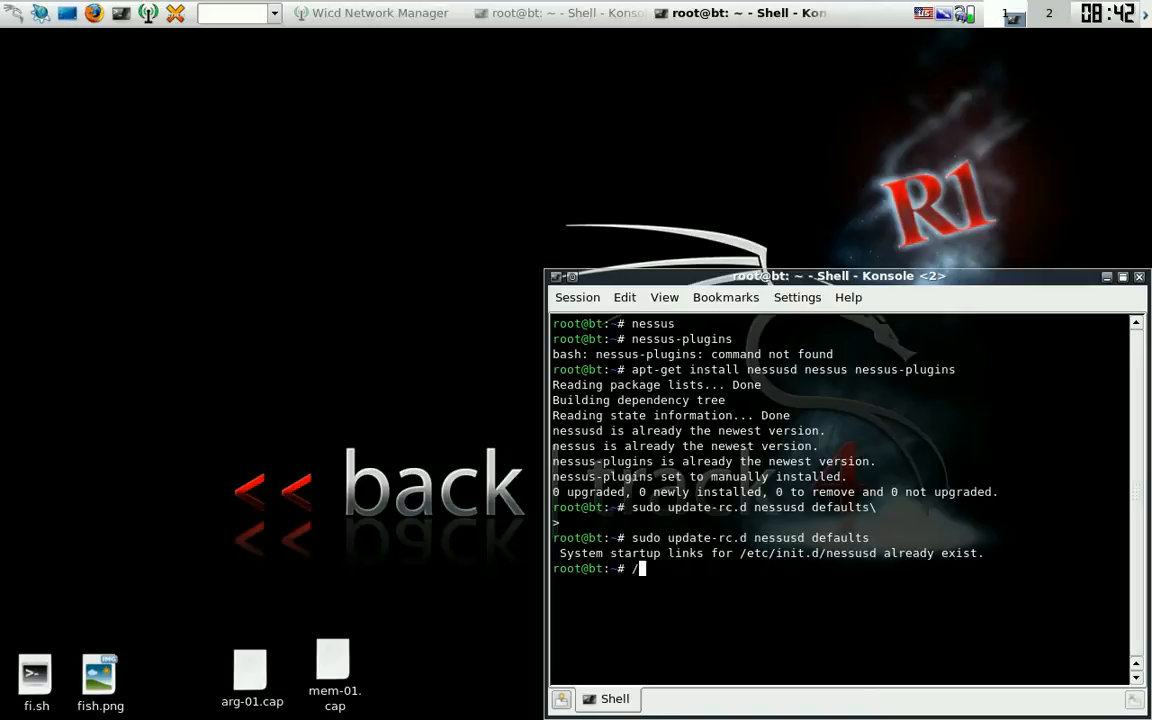
# Step: Try /etc/init.d/nessusd restart and start; interrupt the stalled restarts, and start reports ERROR
pyautogui.write('etc/')
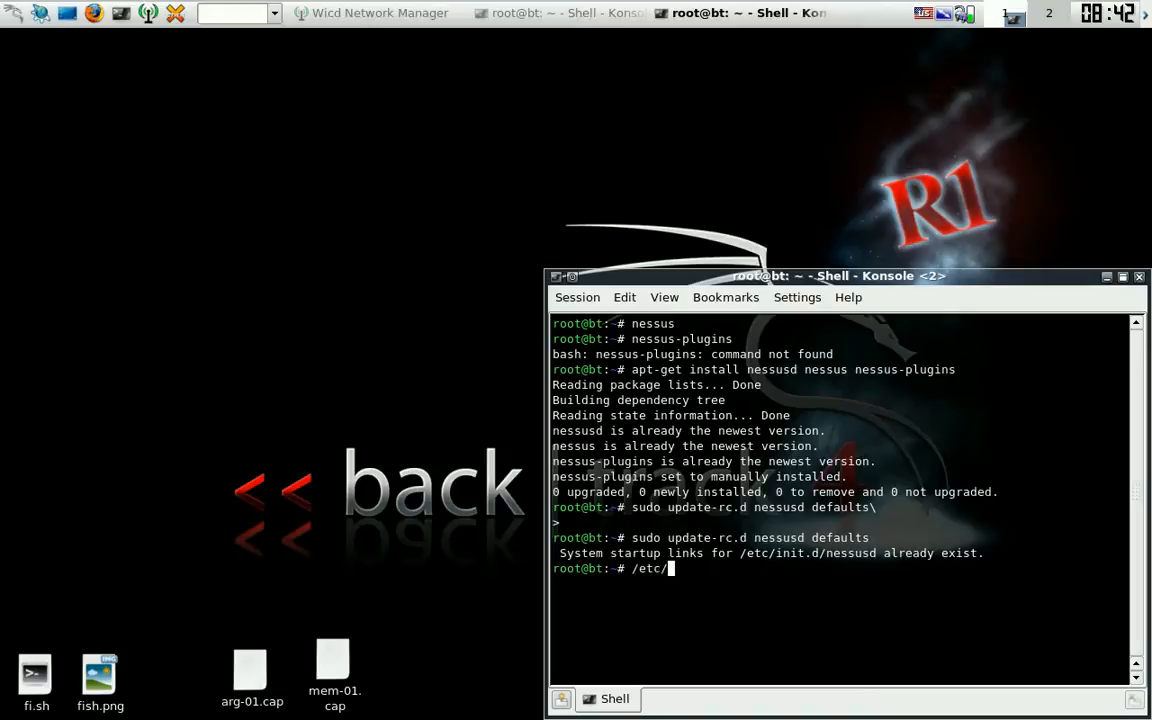
pyautogui.write('init')
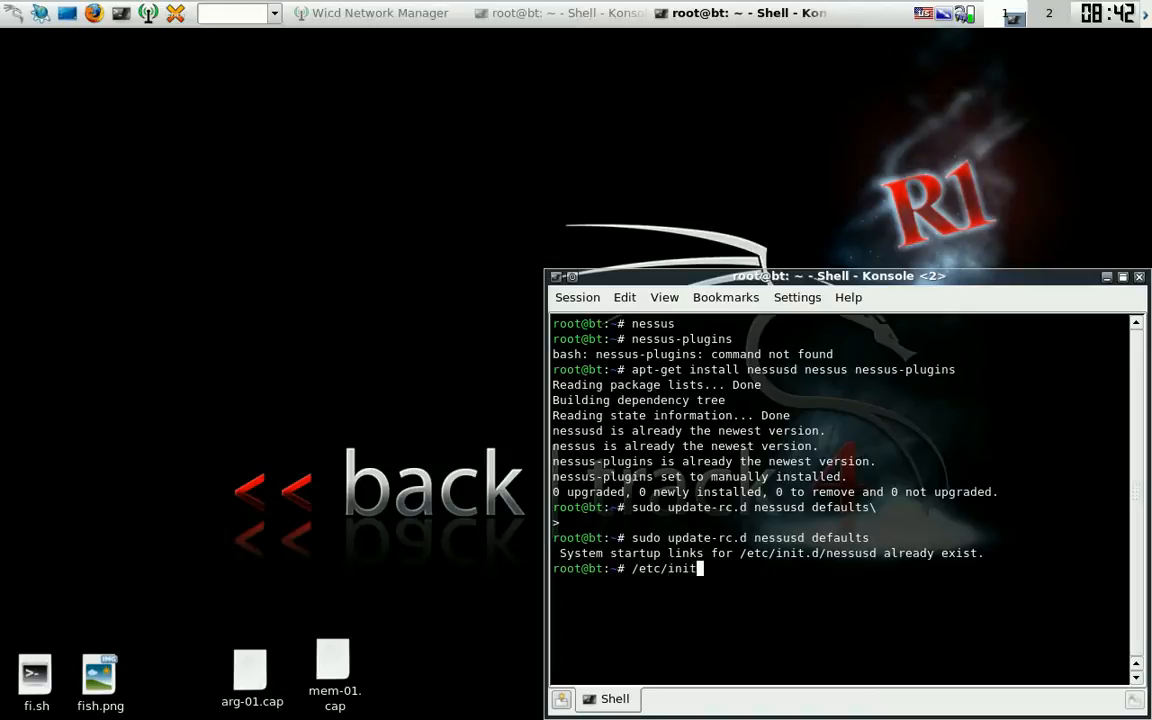
pyautogui.write('.d/')
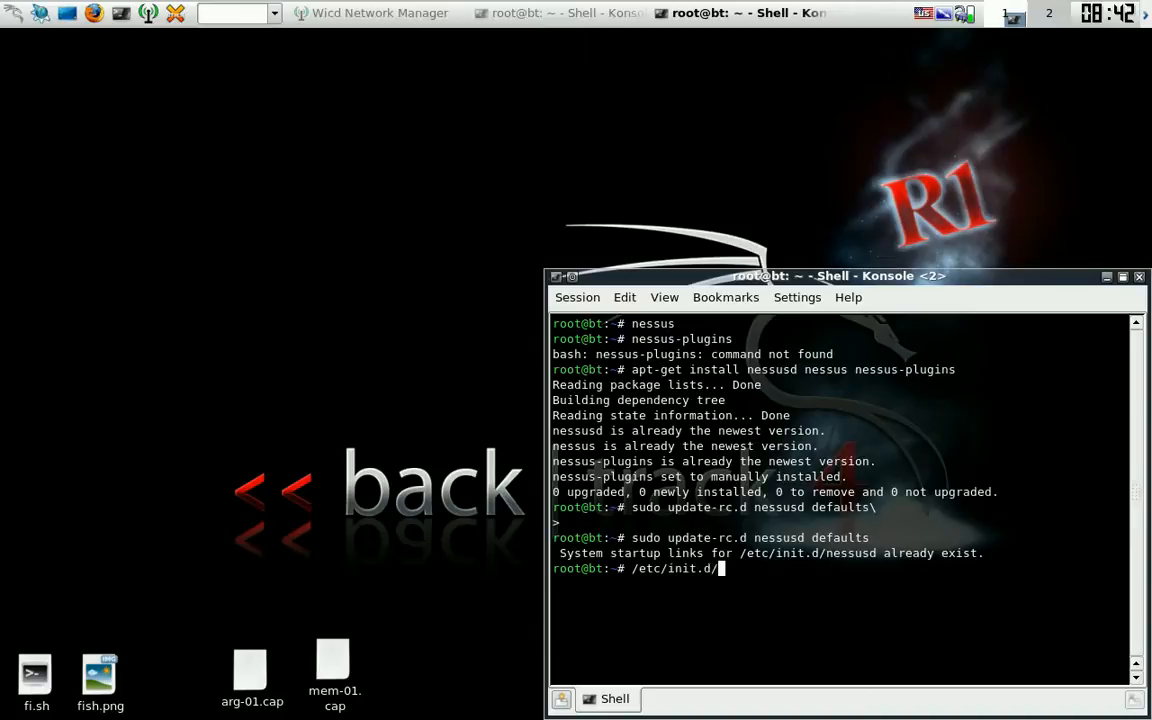
pyautogui.write('nessus')
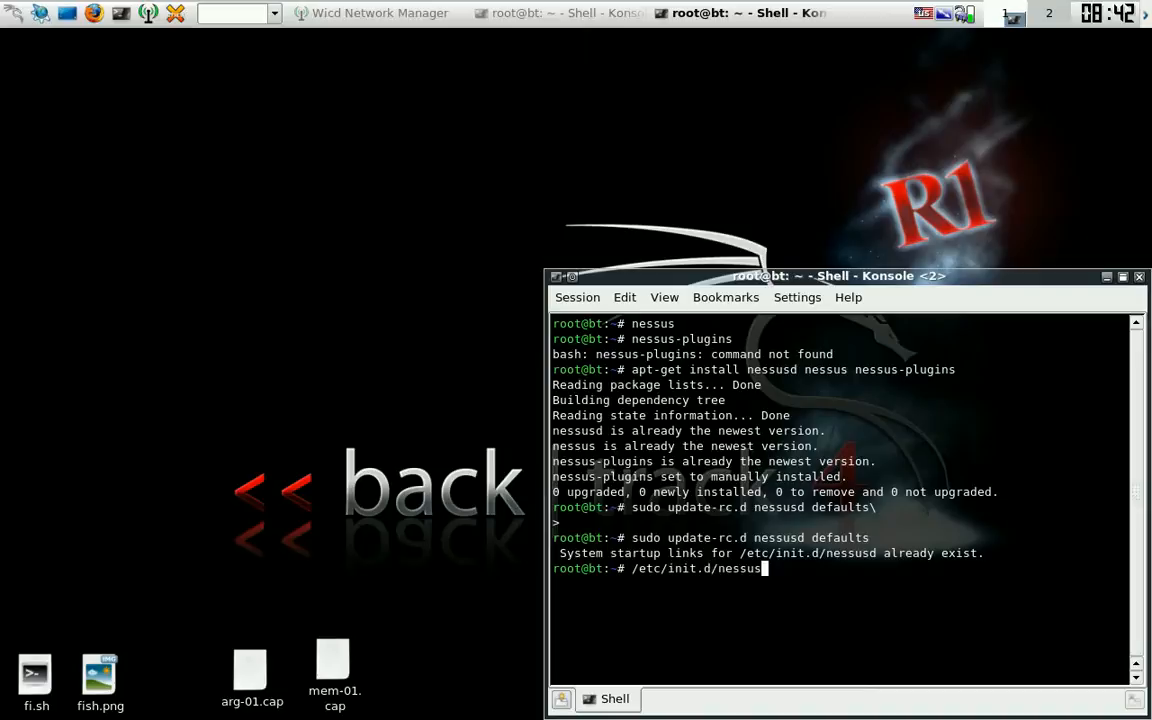
pyautogui.write('ret')
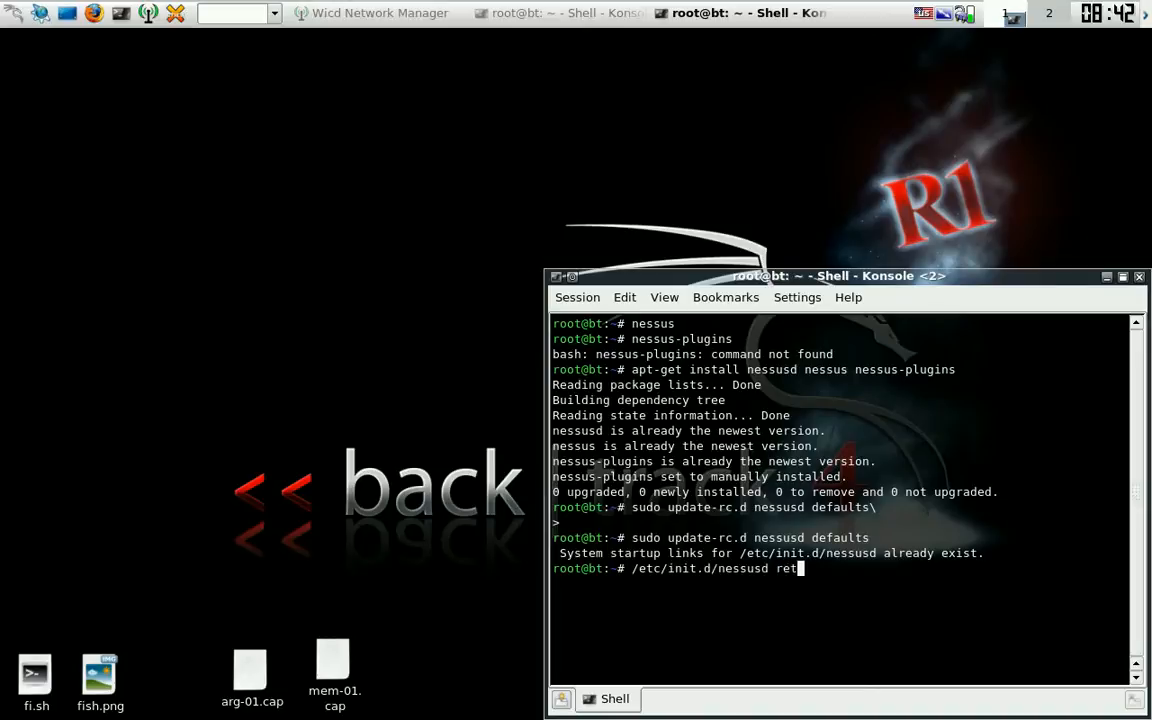
pyautogui.write('start')
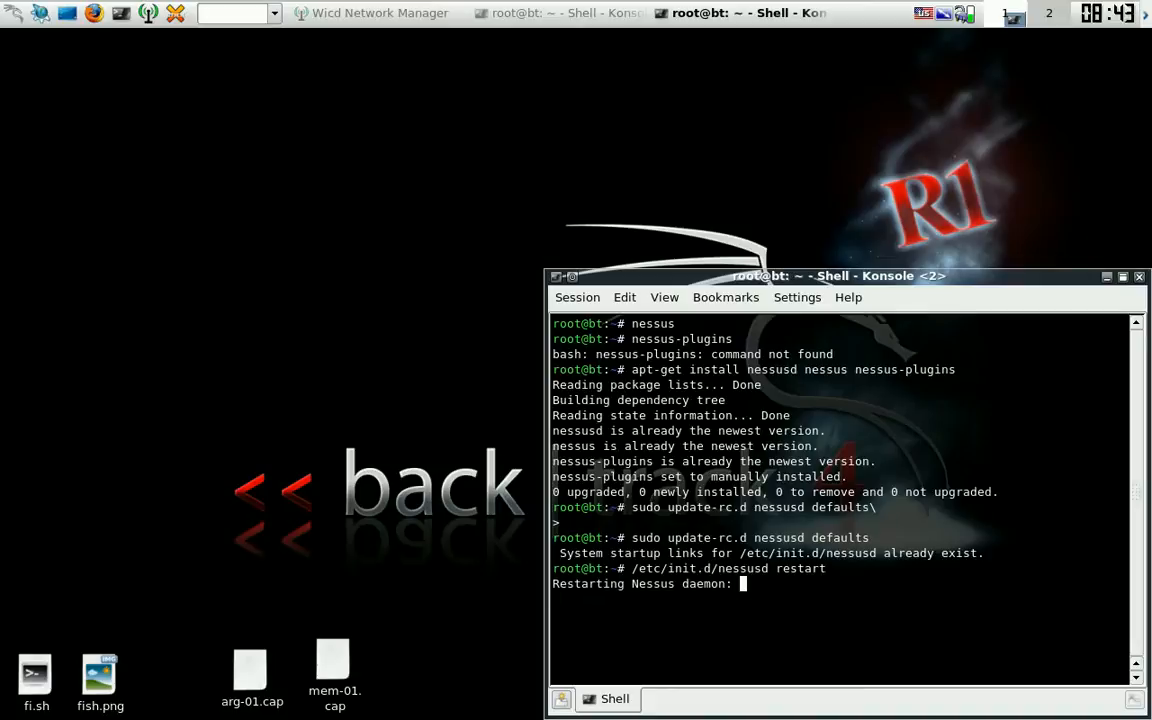
pyautogui.press('ctrl+c')
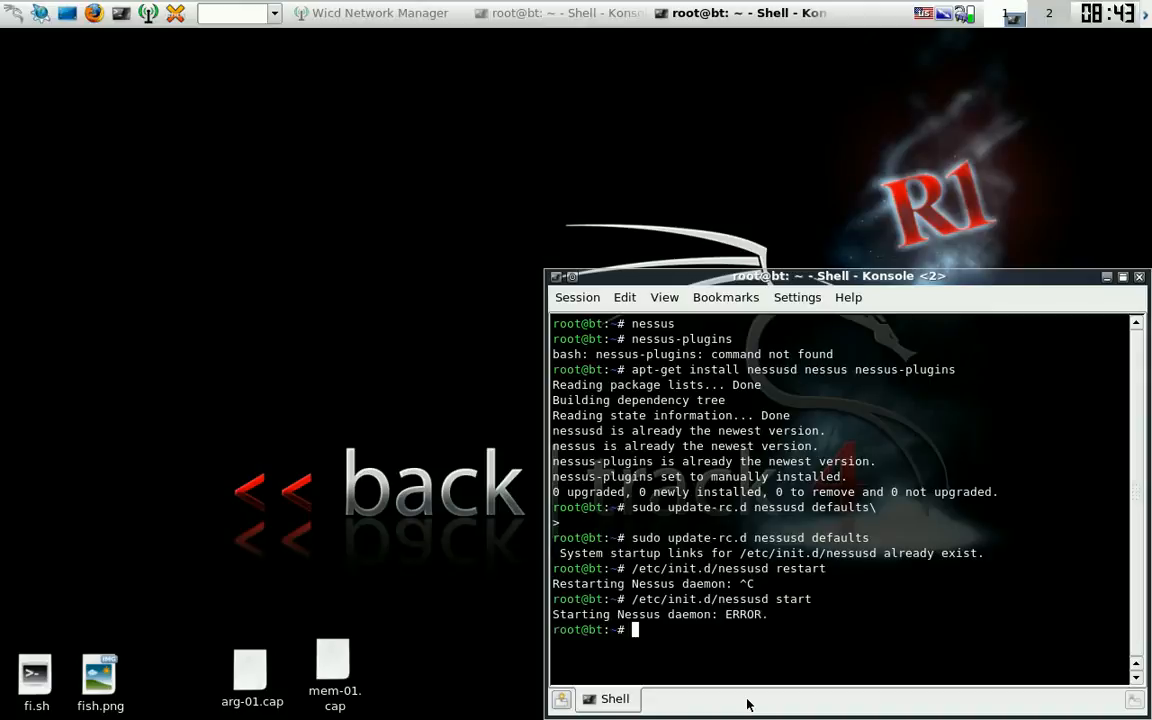
pyautogui.write('/etc/init.d/nessusd start')
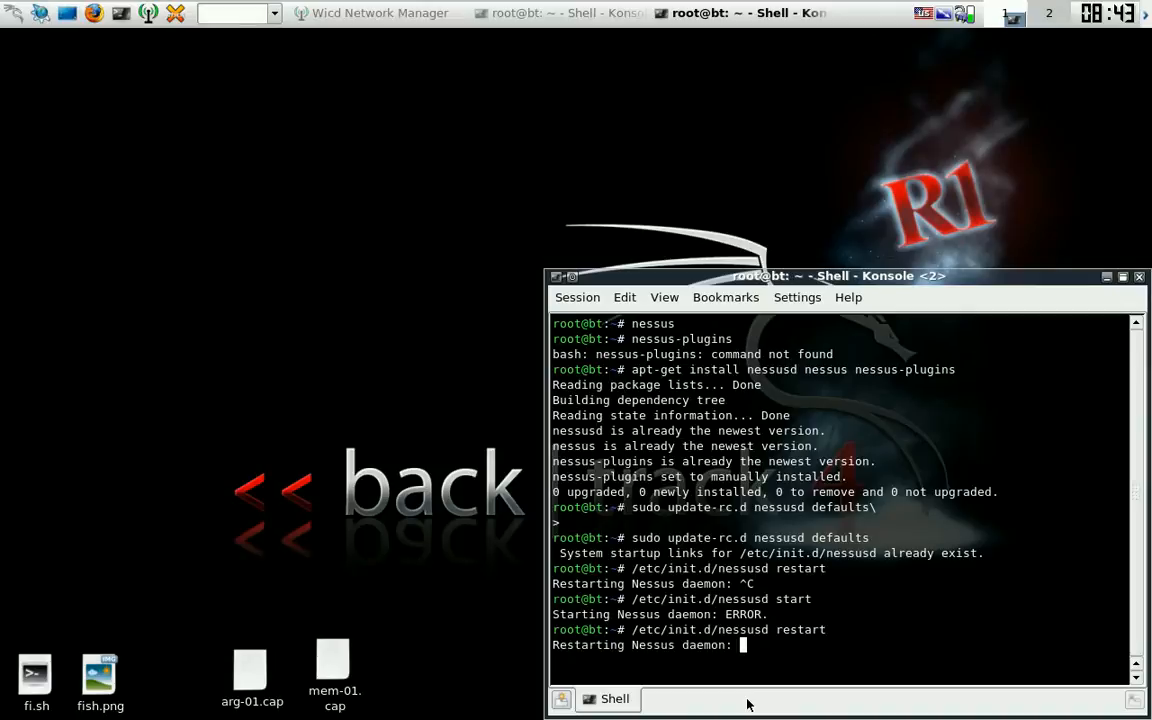
pyautogui.press('ctrl+c')
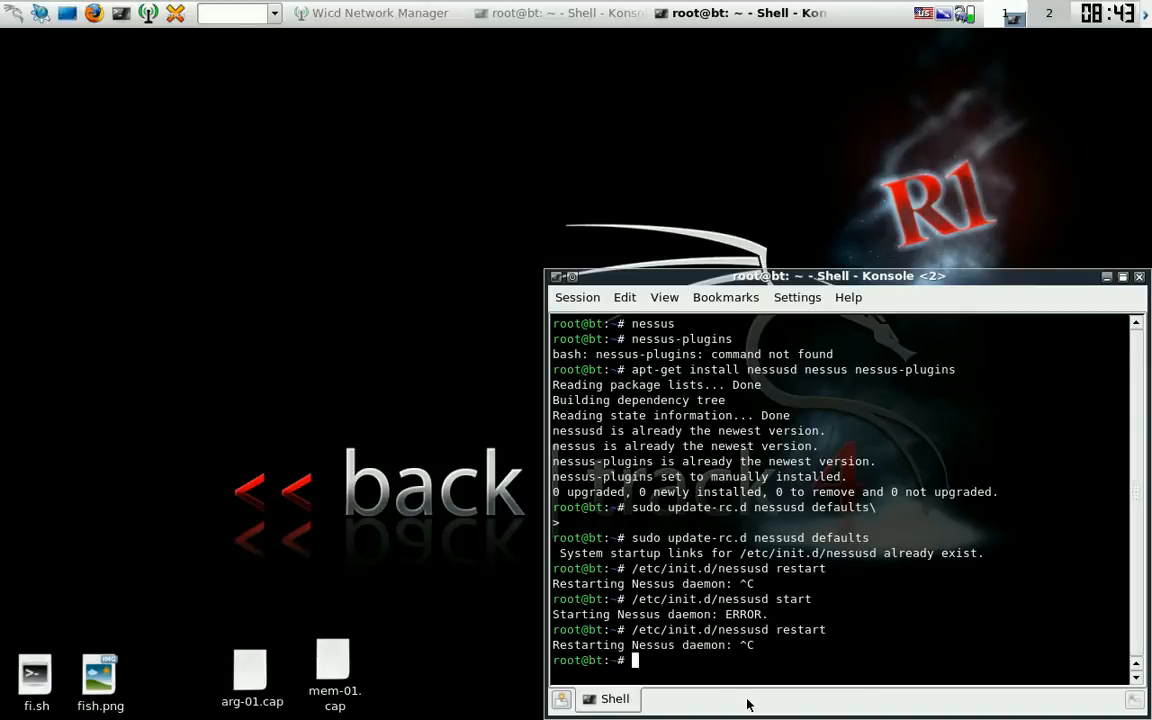
# Step: Launch sudo nessus-adduser to begin creating a Nessus user
pyautogui.write('sudo')
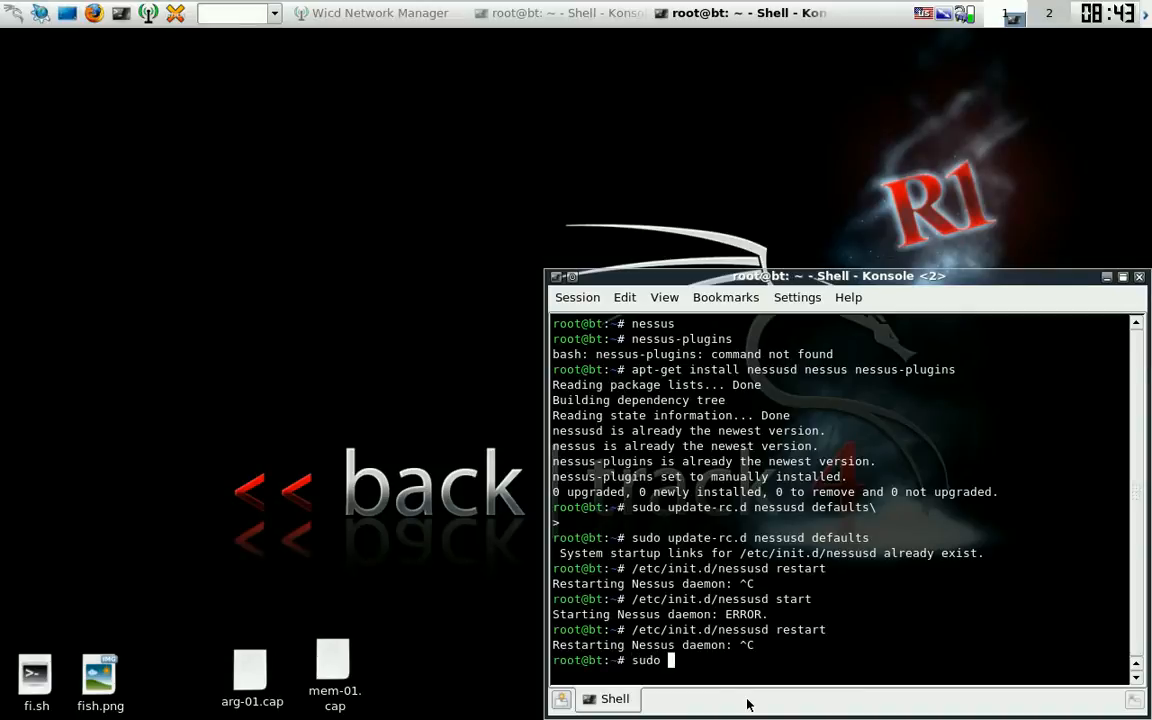
pyautogui.write('nessus')
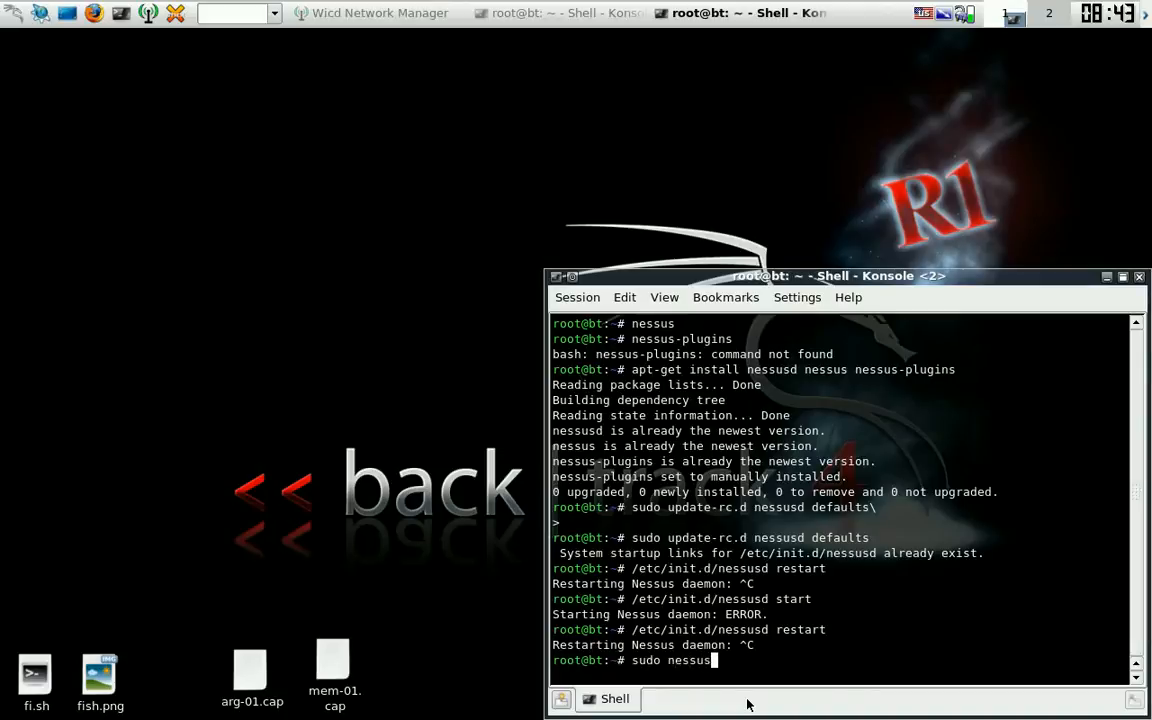
pyautogui.write('-a')
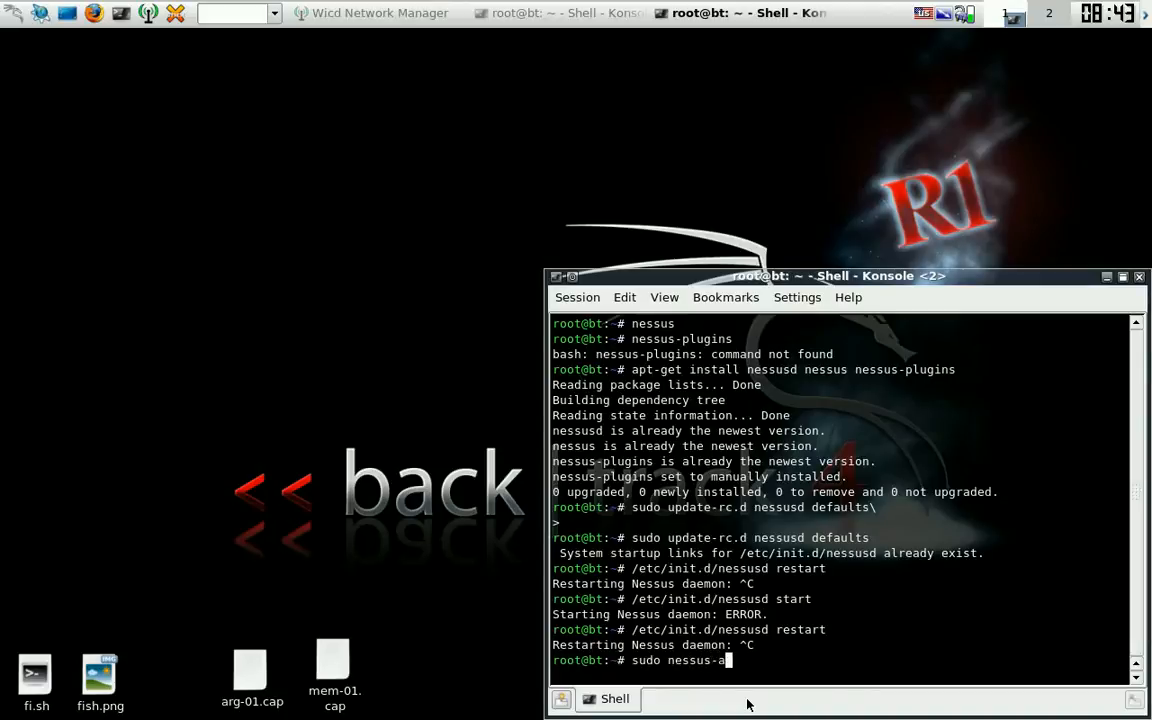
pyautogui.write('dd')
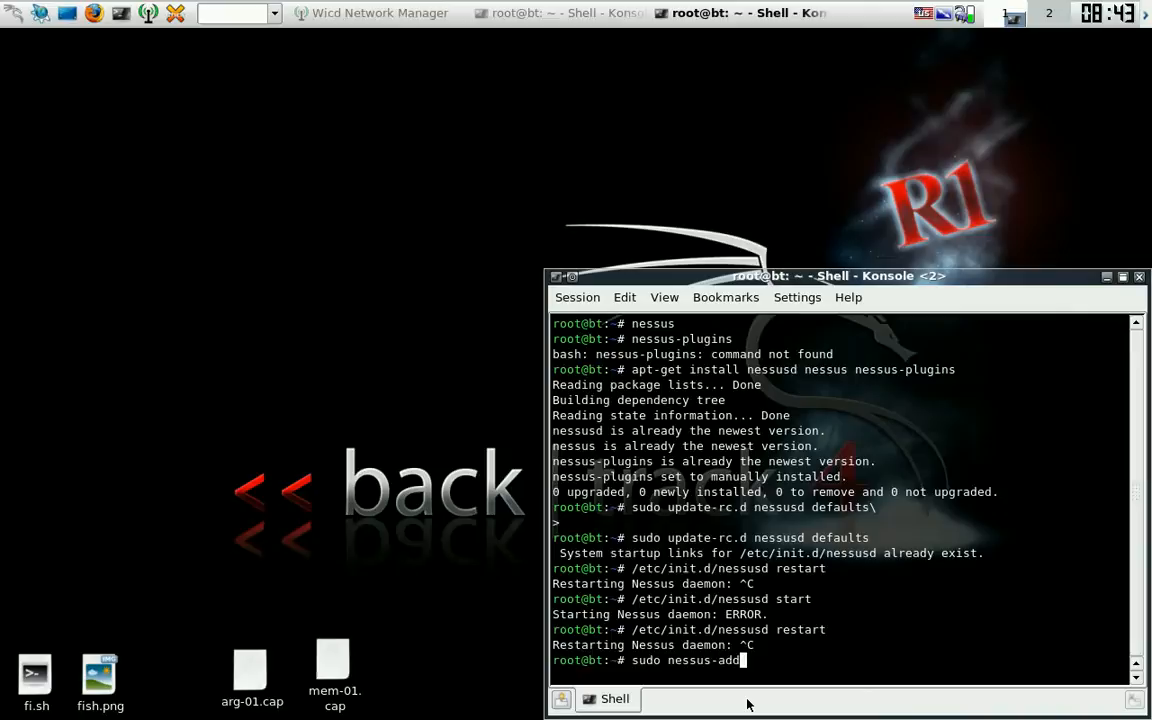
pyautogui.press('Return')
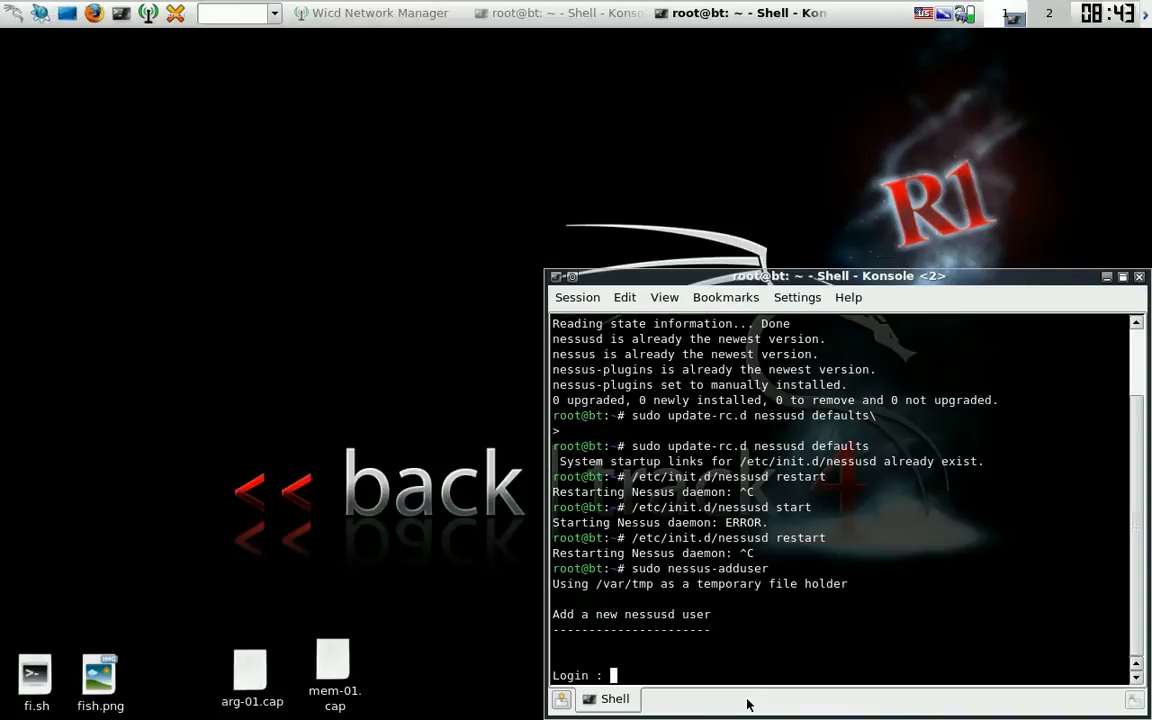
# Step: Add login master with password authentication and an empty rules set, confirming with y
pyautogui.write('master')
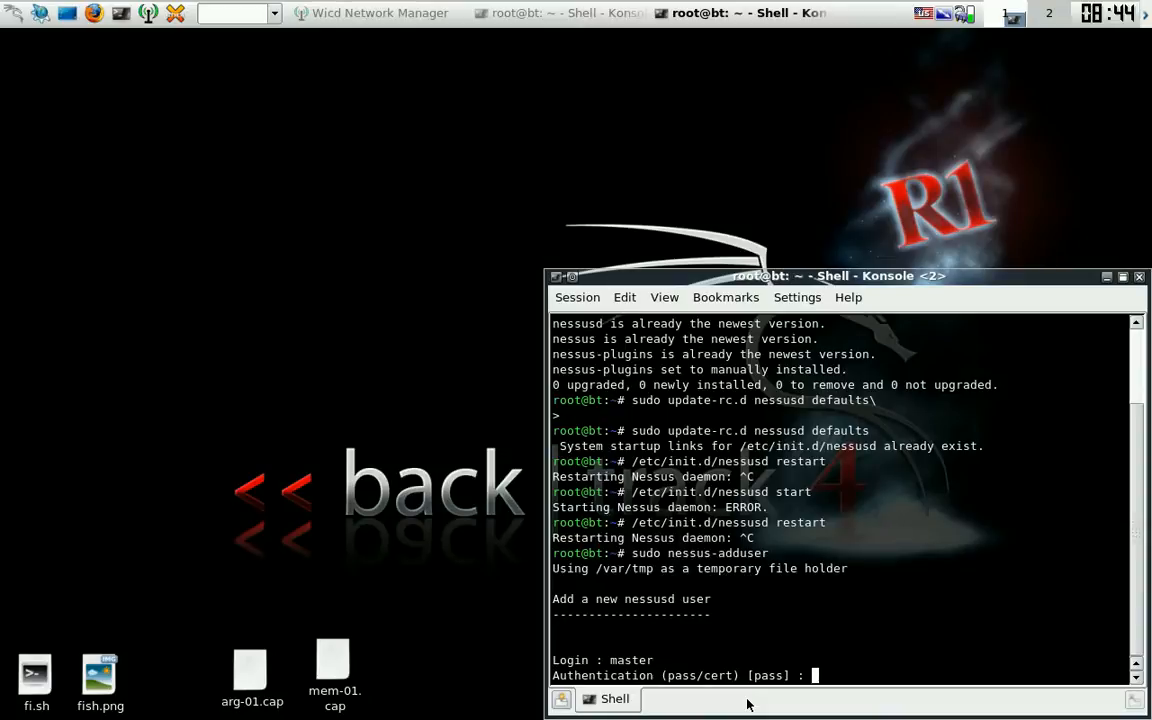
pyautogui.press('Return')
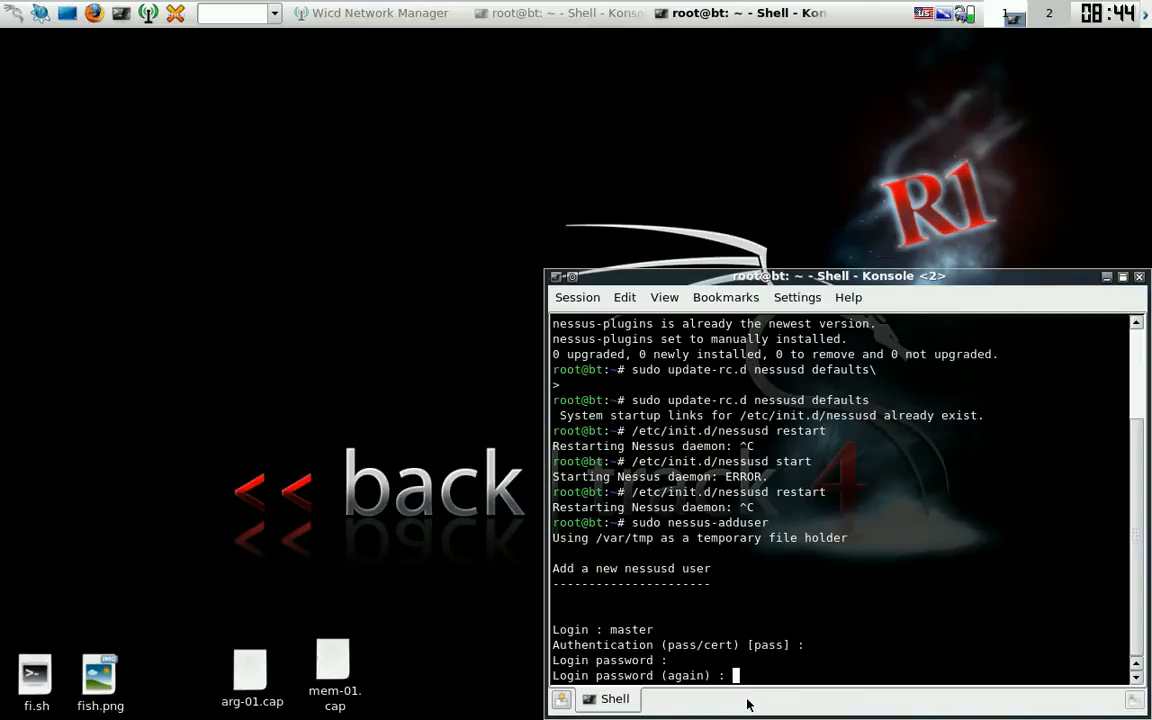
pyautogui.press('Return')
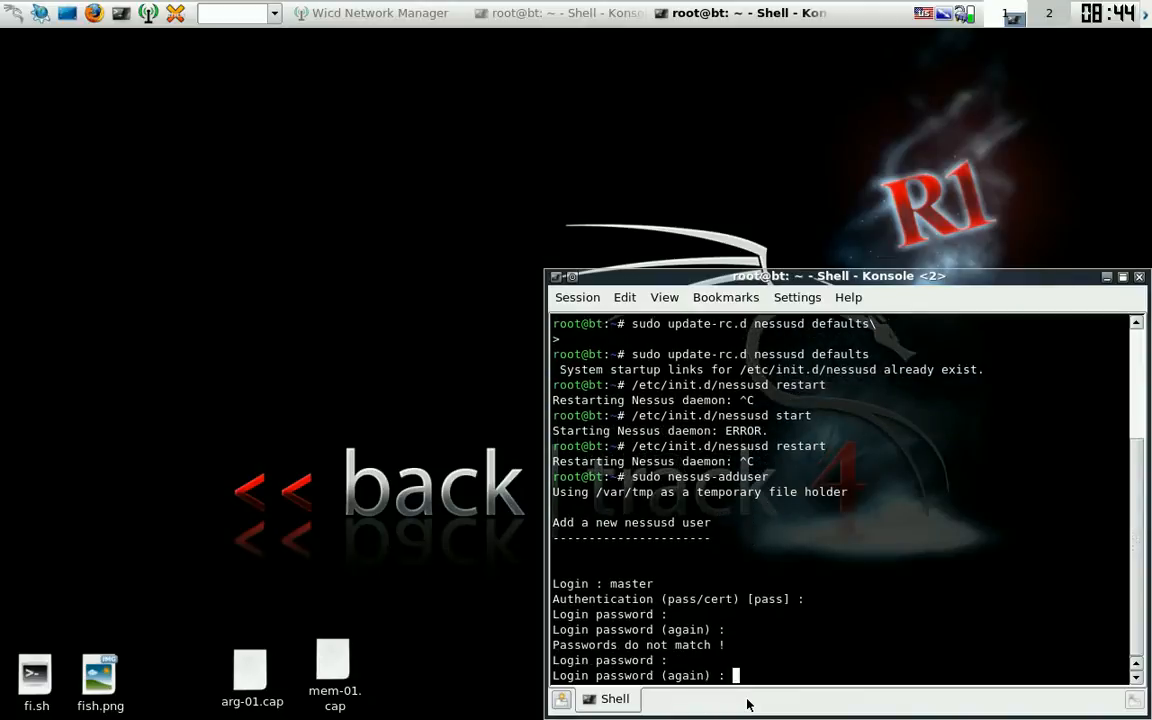
pyautogui.press('Return')
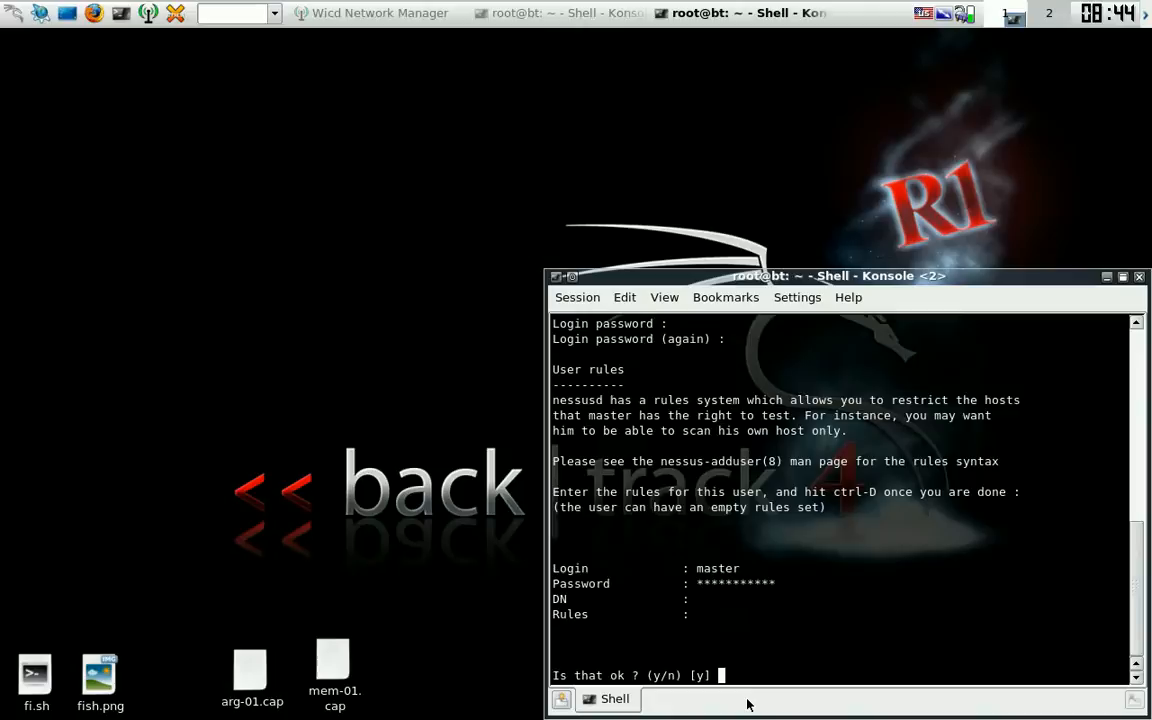
pyautogui.write('y')
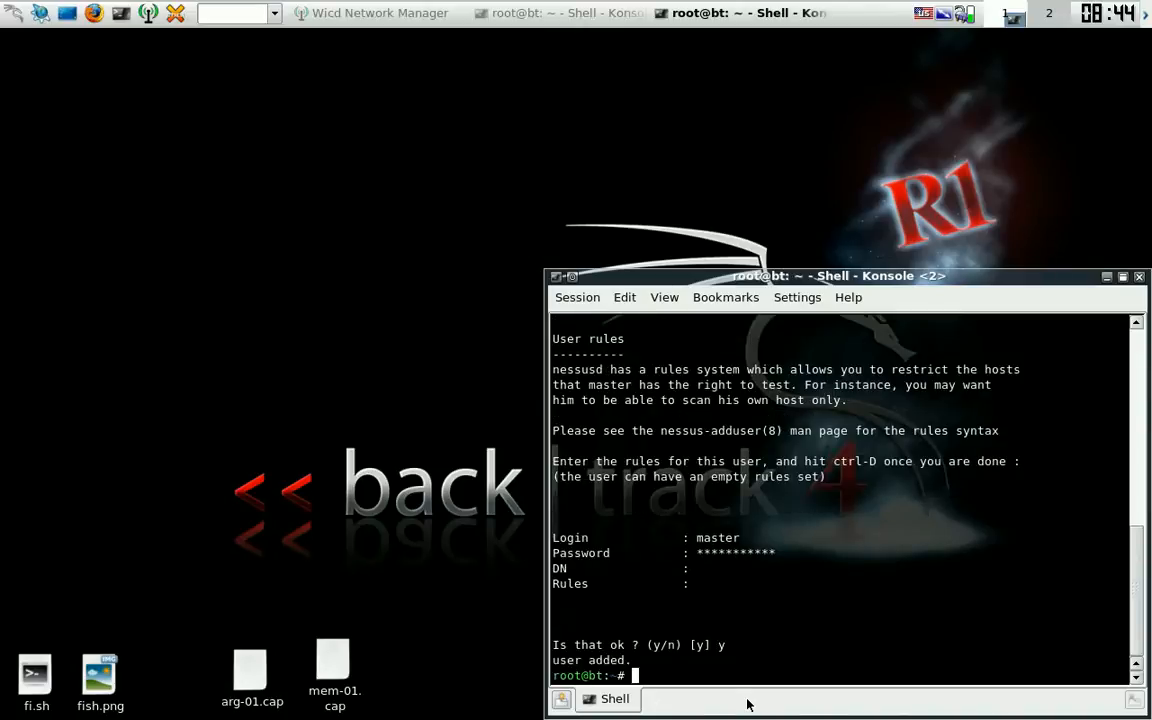
pyautogui.click(560, 13)
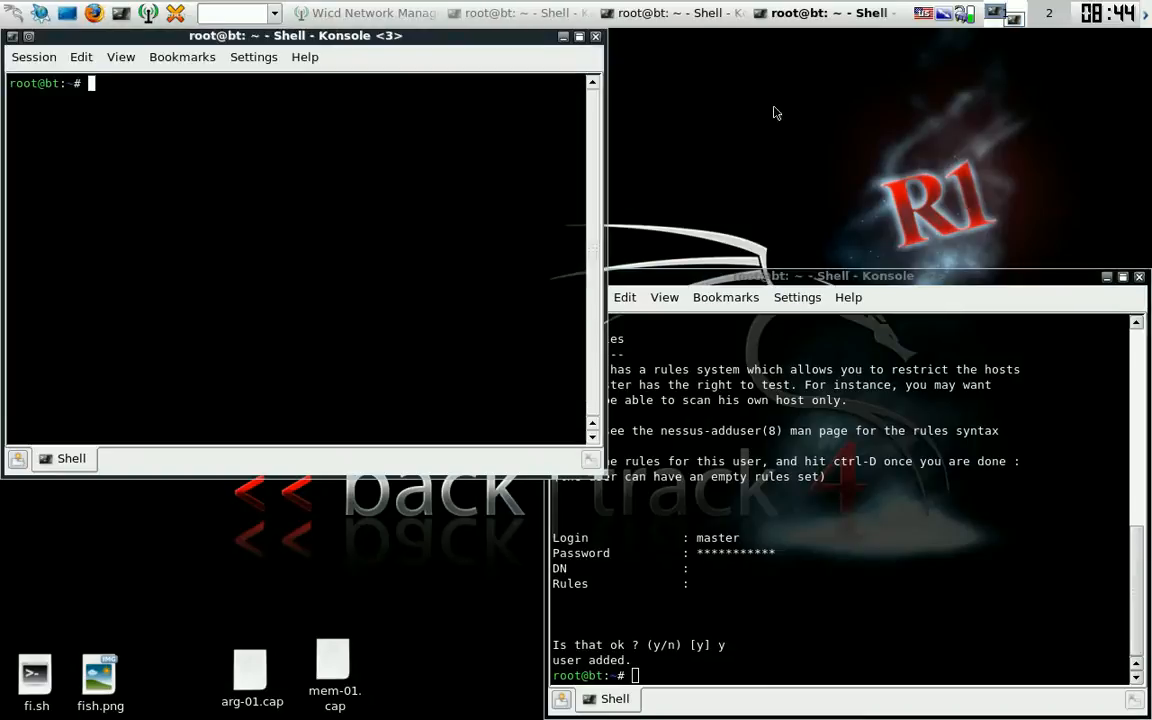
pyautogui.moveTo(1120, 54)
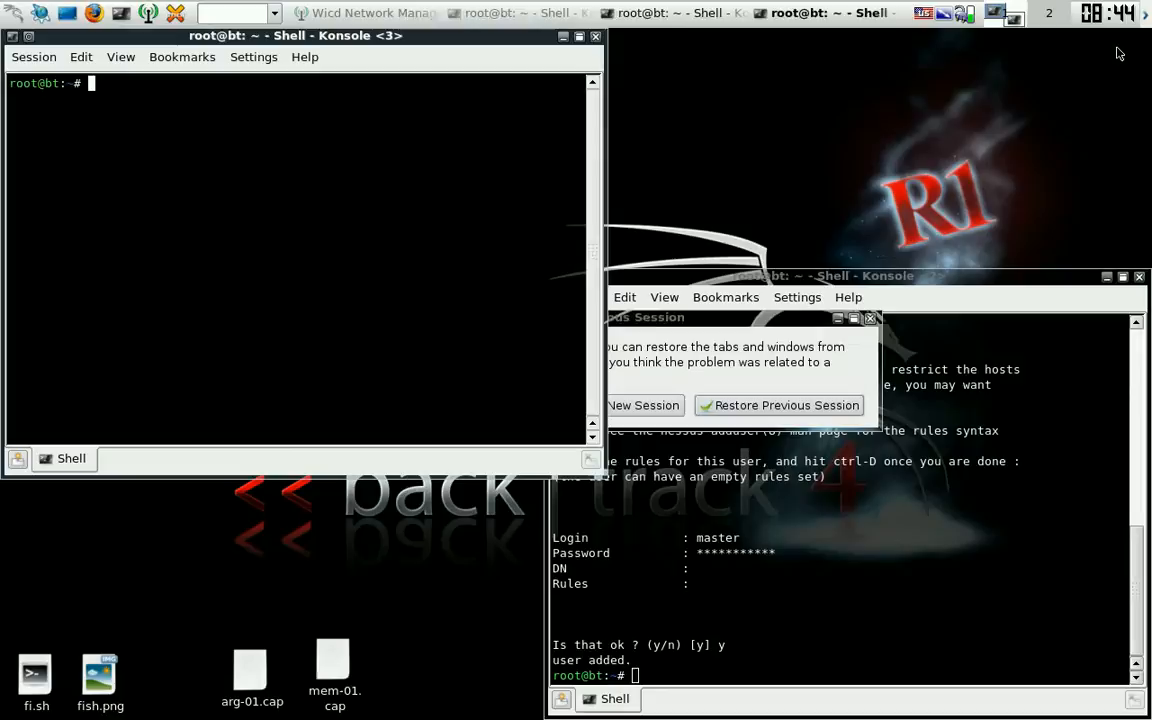
# Step: Dismiss the session-restore prompt, launch nessus, and log in as master with the password
pyautogui.click(786, 405)
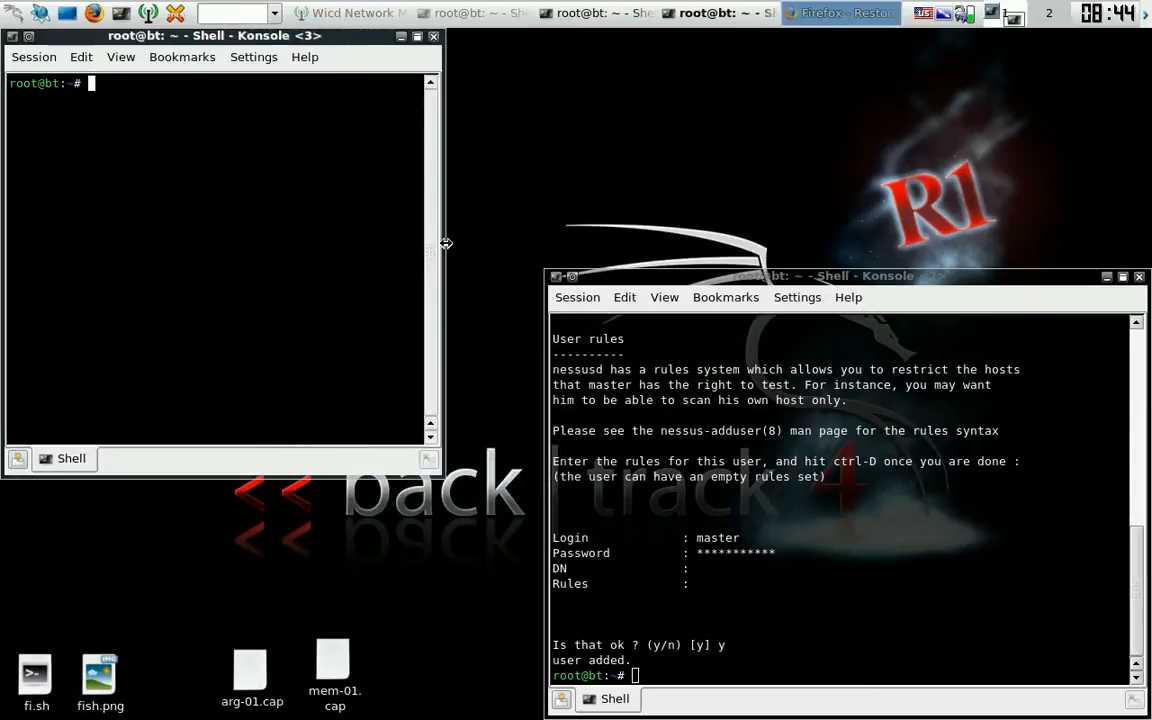
pyautogui.write('nessus')
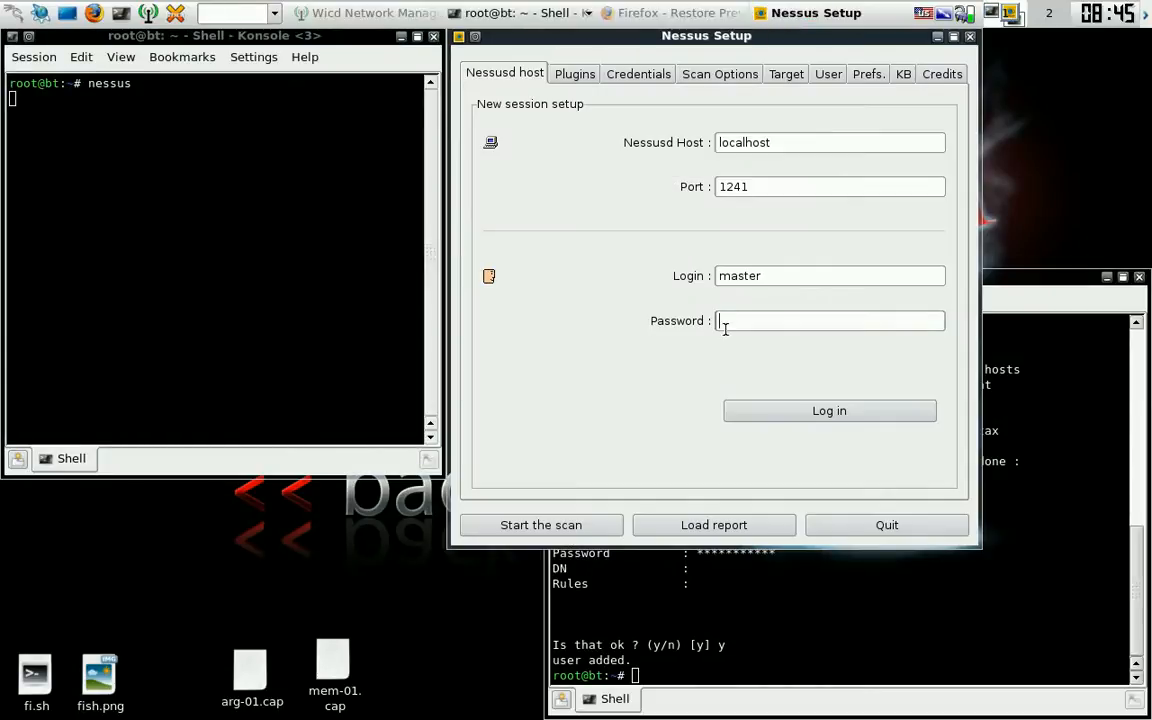
pyautogui.write('••••••')
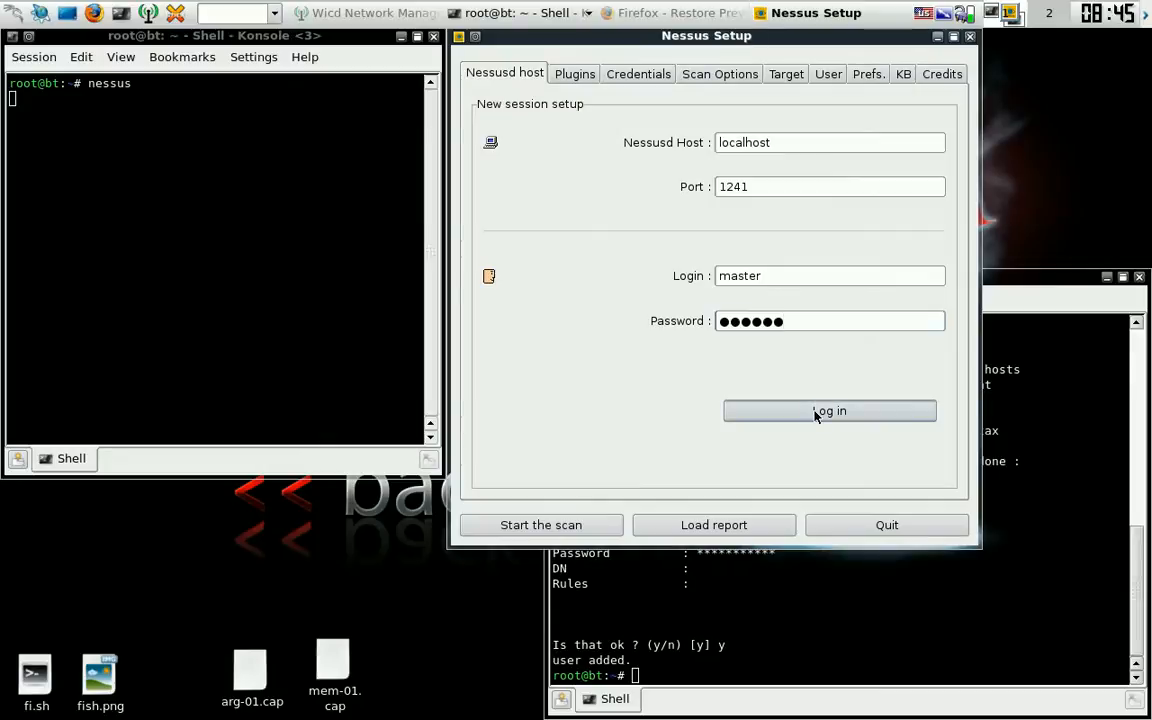
pyautogui.click(829, 411)
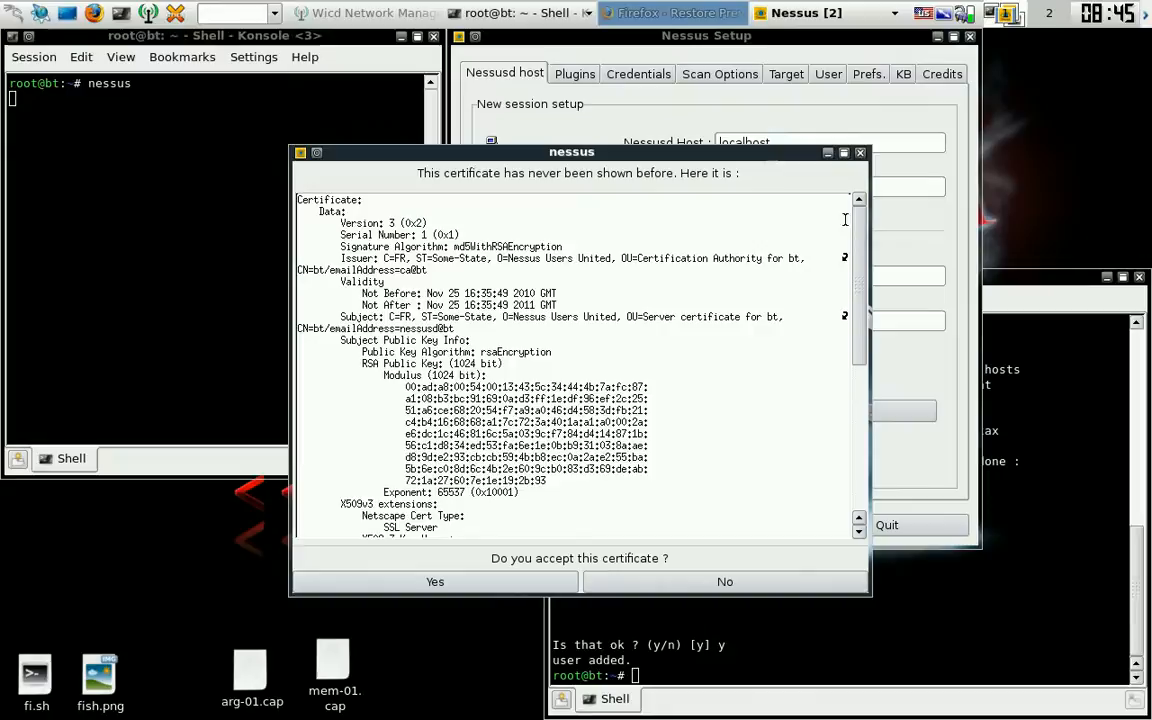
# Step: Review the daemon's certificate details and accept the never-before-seen certificate
pyautogui.scroll(-3)
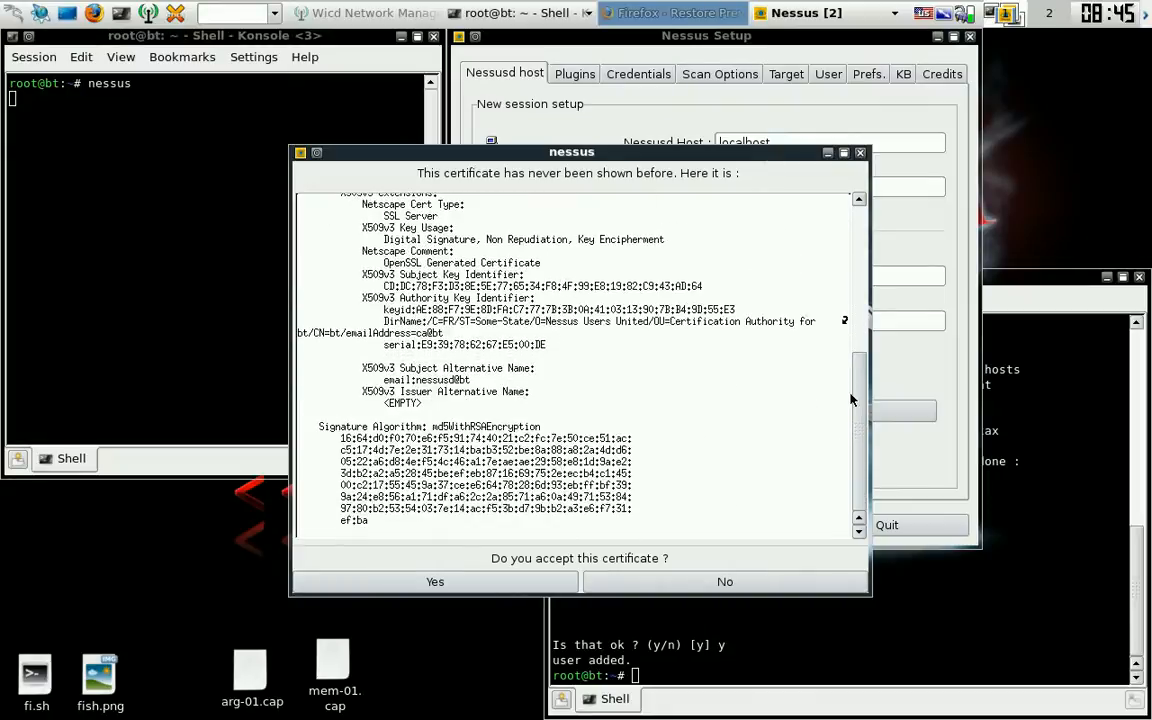
pyautogui.moveTo(858, 412)
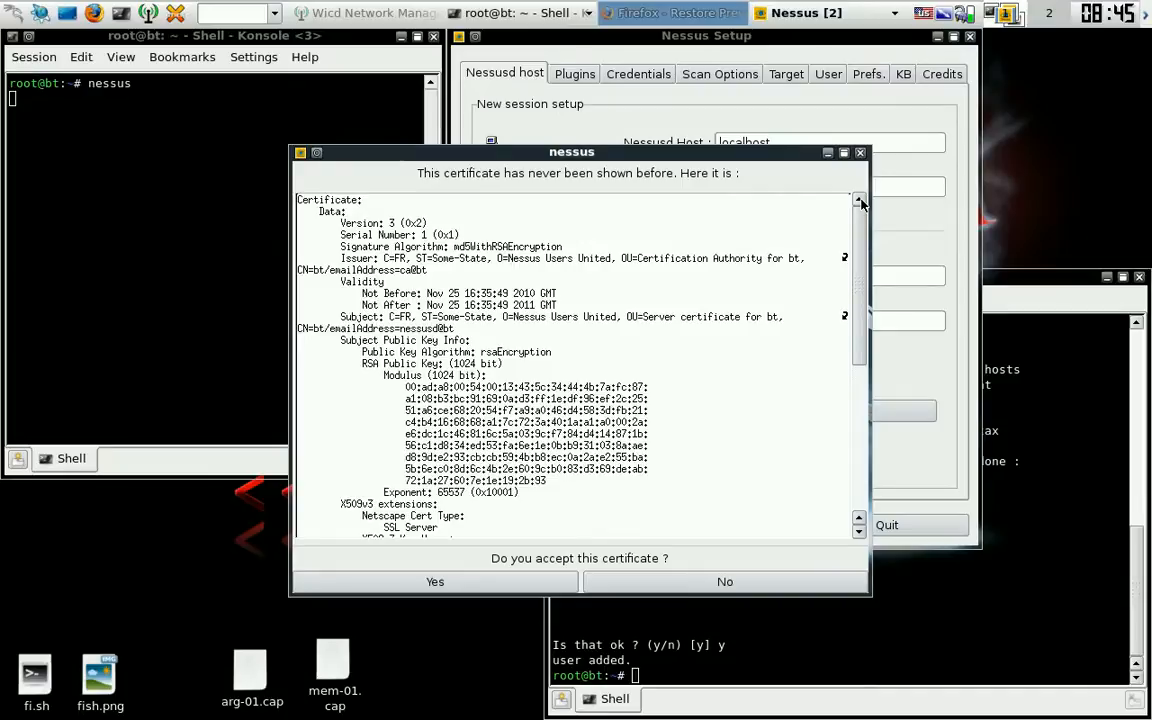
pyautogui.moveTo(434, 581)
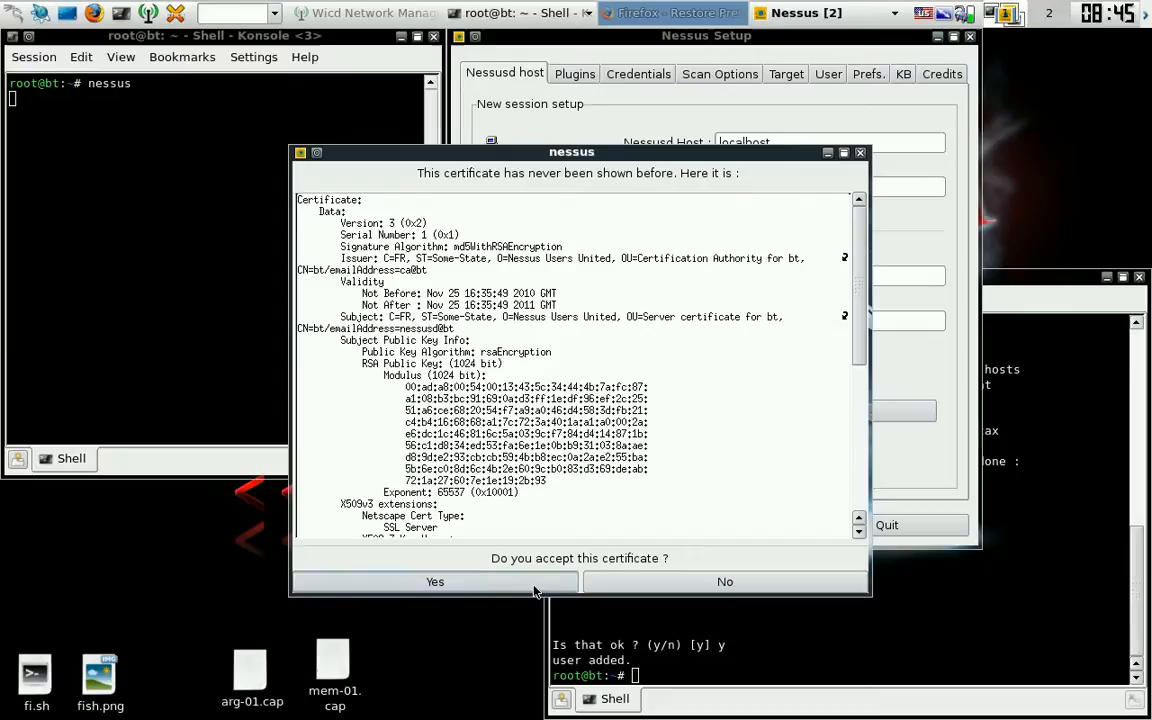
pyautogui.click(434, 581)
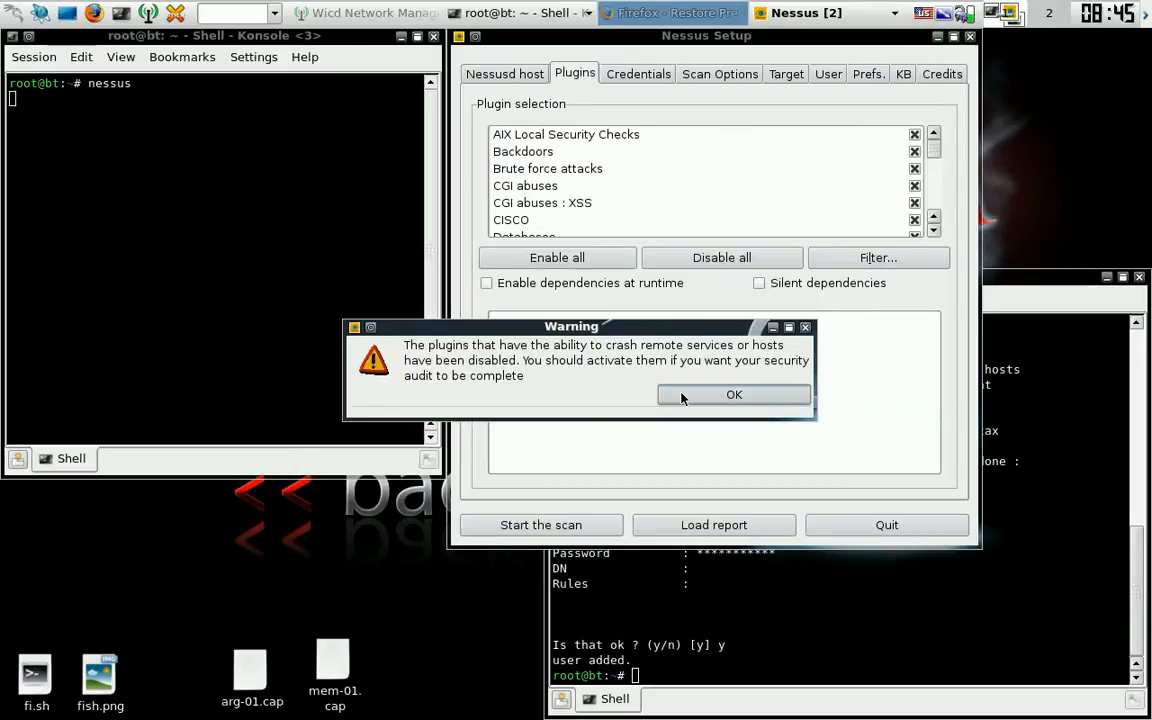
# Step: Dismiss the disabled dangerous-plugins warning and show the SMB credentials section
pyautogui.click(734, 394)
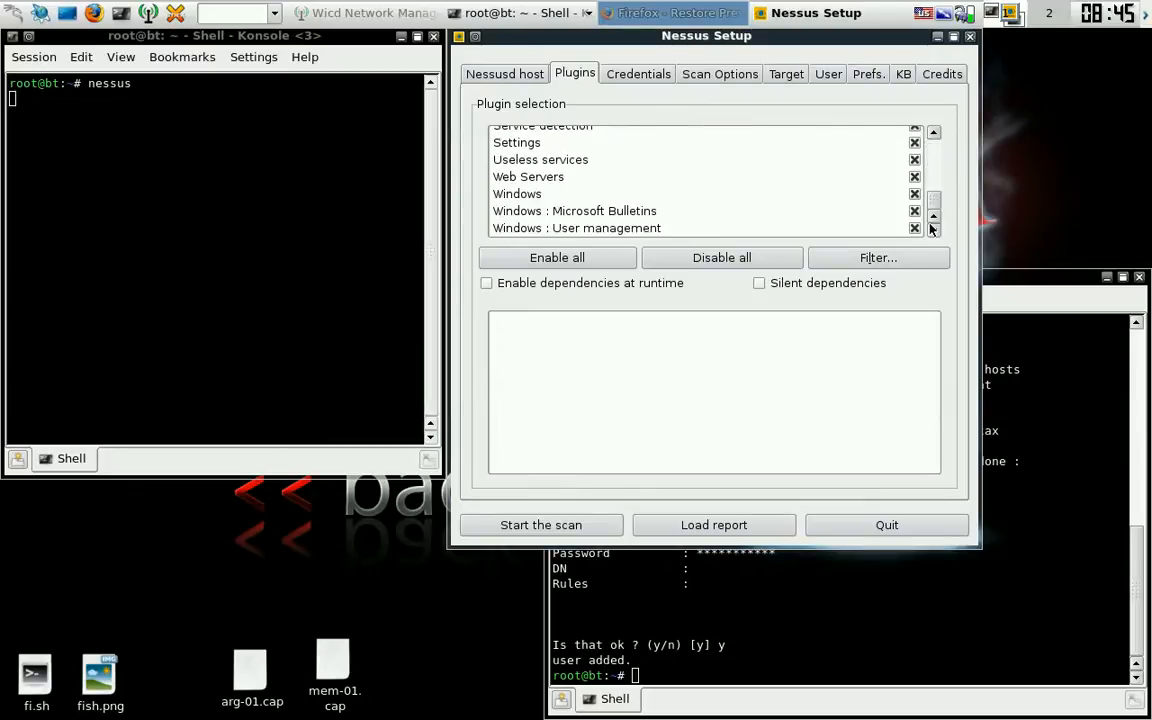
pyautogui.click(638, 73)
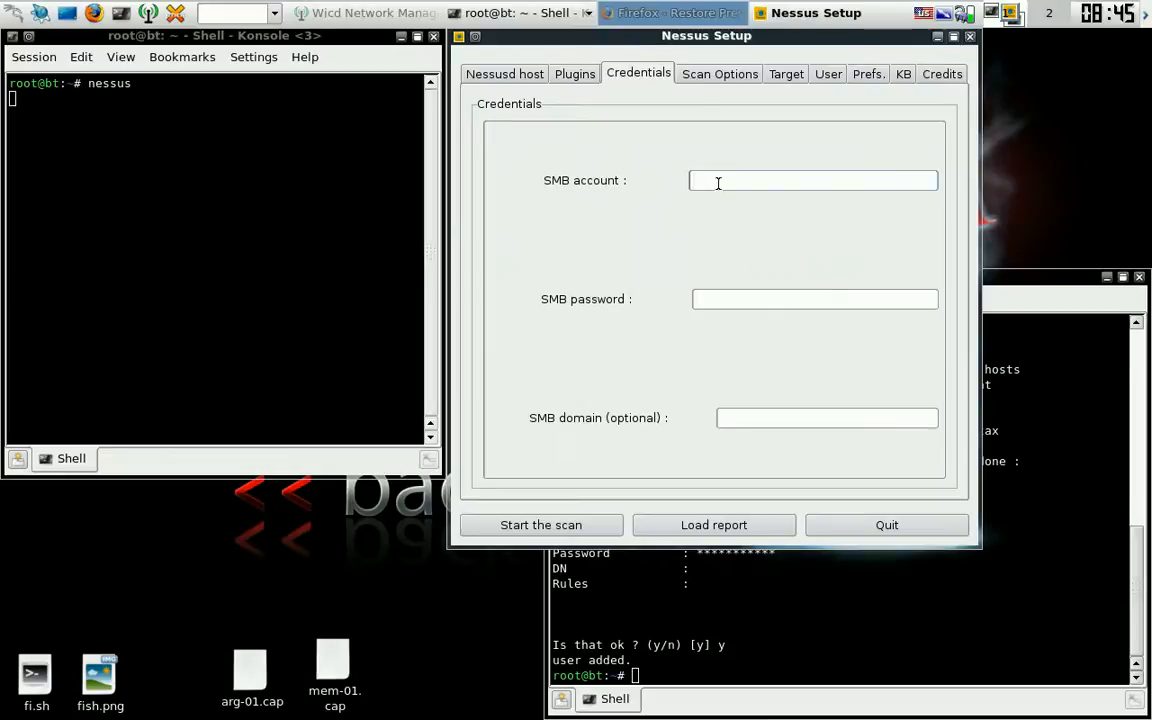
# Step: Leave the SMB account field blank and move on to the scan options
pyautogui.click(812, 180)
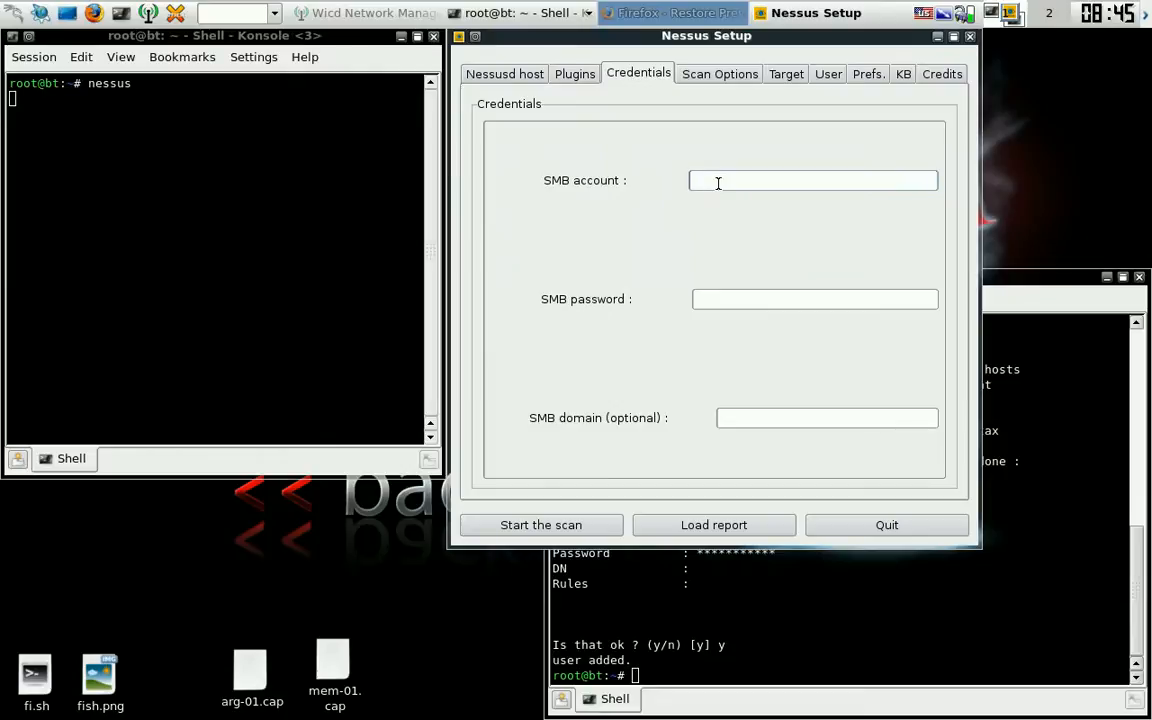
pyautogui.click(813, 180)
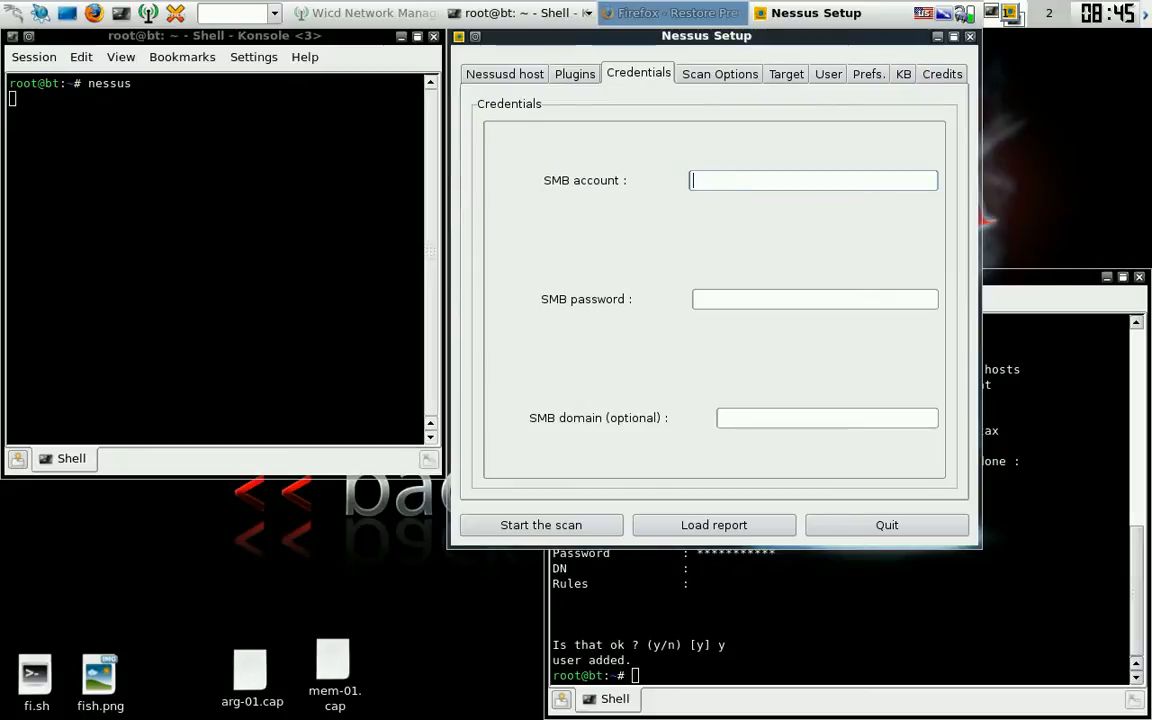
pyautogui.click(719, 73)
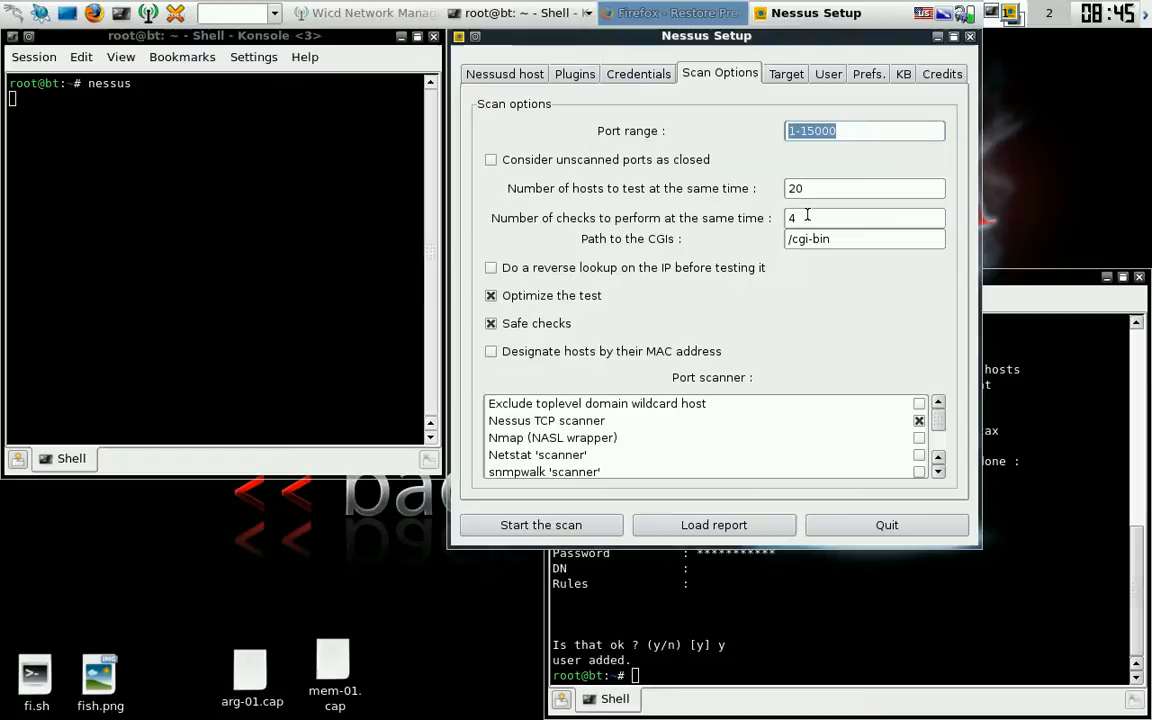
# Step: Set port range to 1-65400 and enable SYN Scan, Ping the remote host and amap
pyautogui.click(864, 217)
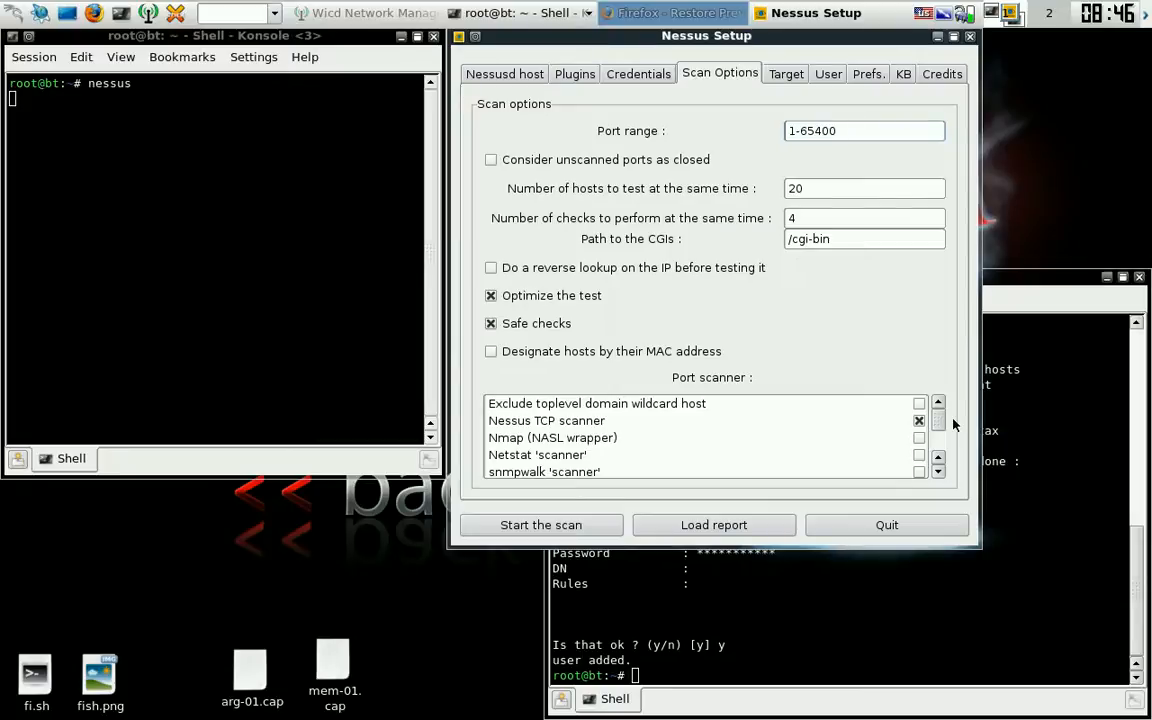
pyautogui.click(937, 471)
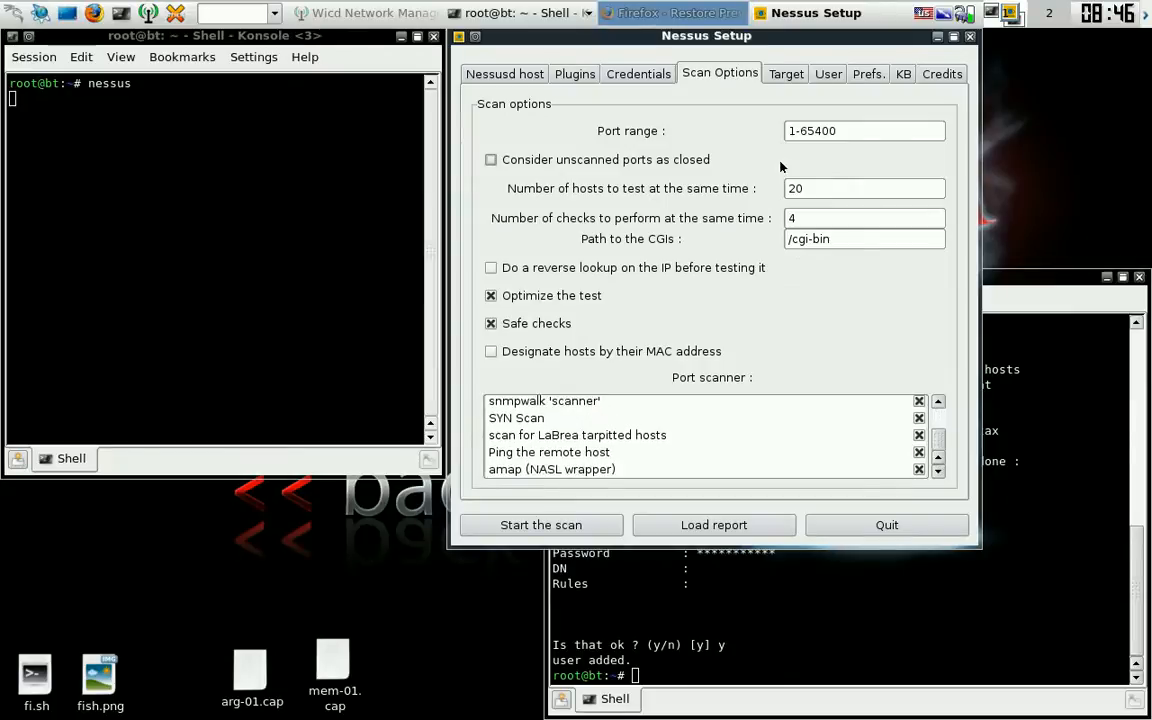
pyautogui.click(786, 73)
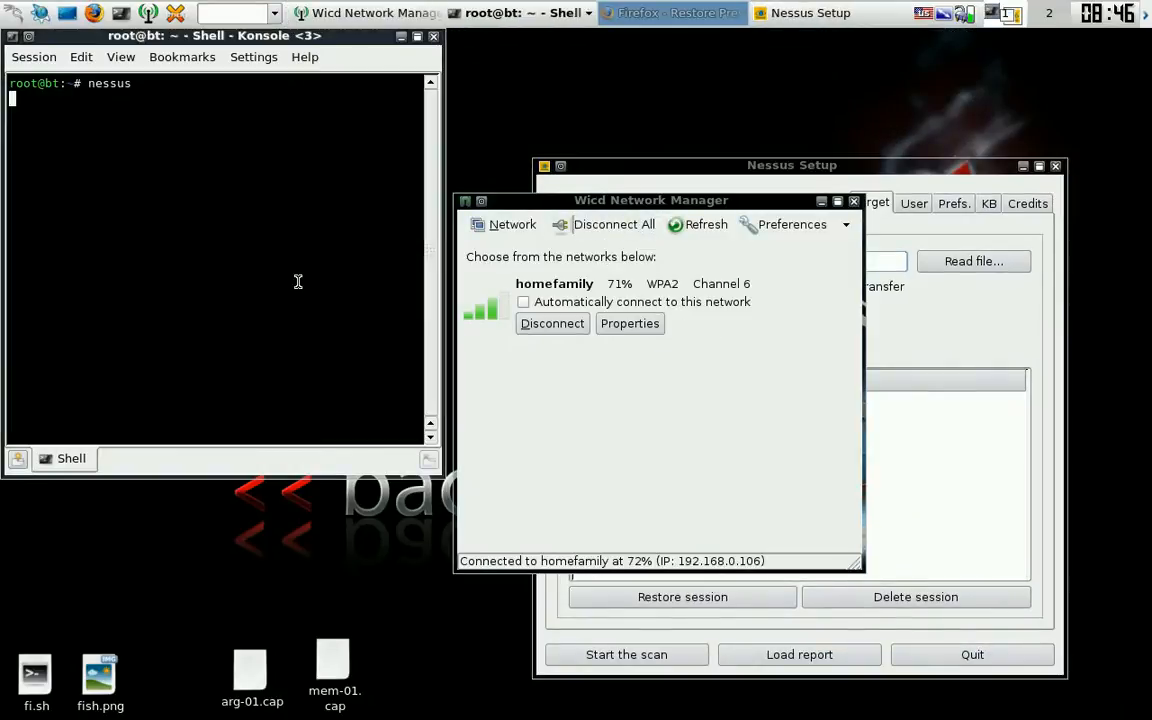
pyautogui.moveTo(407, 59)
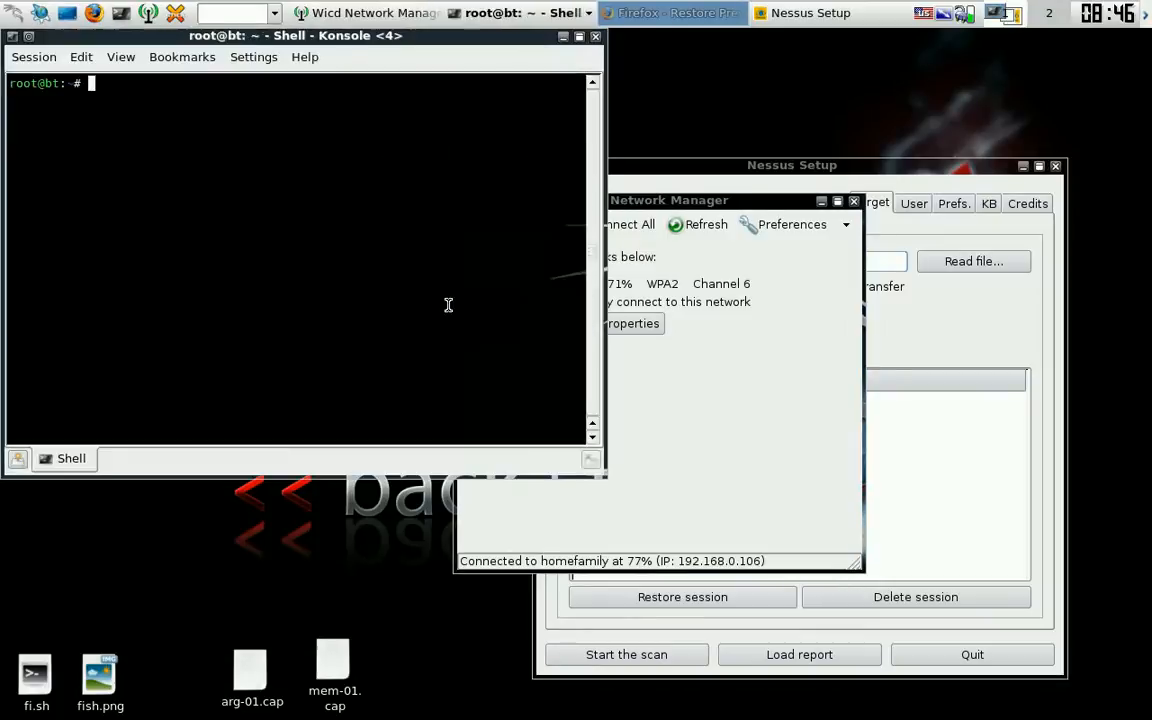
# Step: View the homefamily connection's properties (192.168.0.106) in Wicd and cancel without changes
pyautogui.click(630, 323)
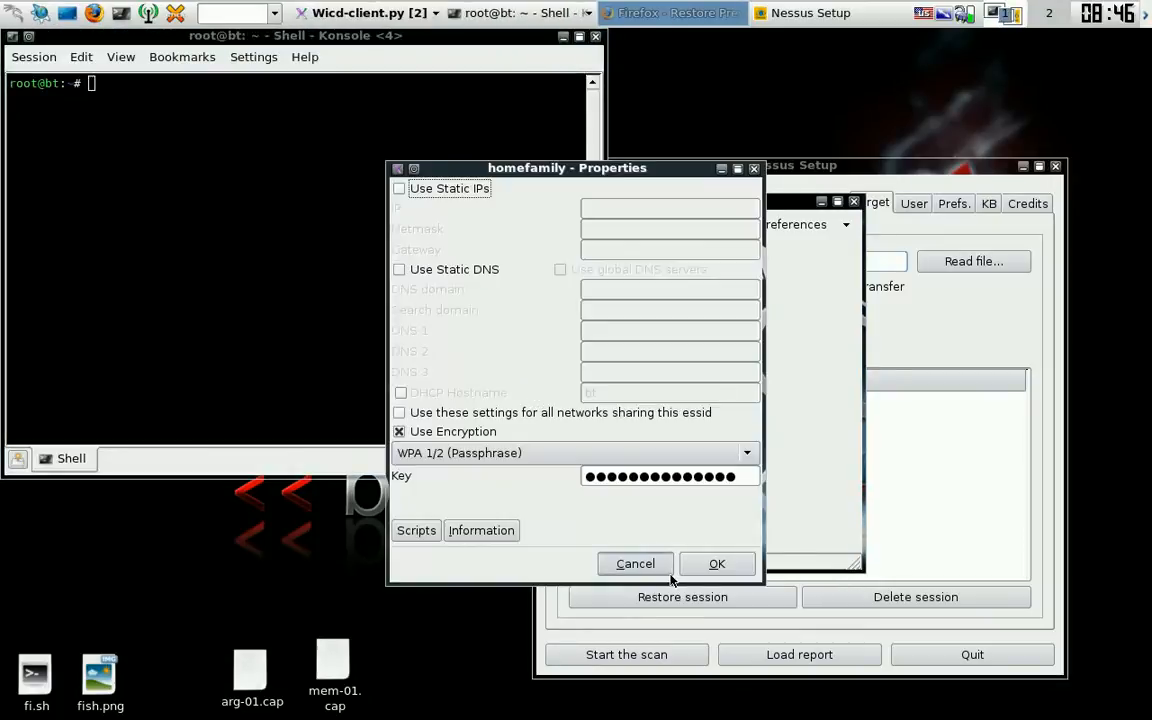
pyautogui.click(716, 563)
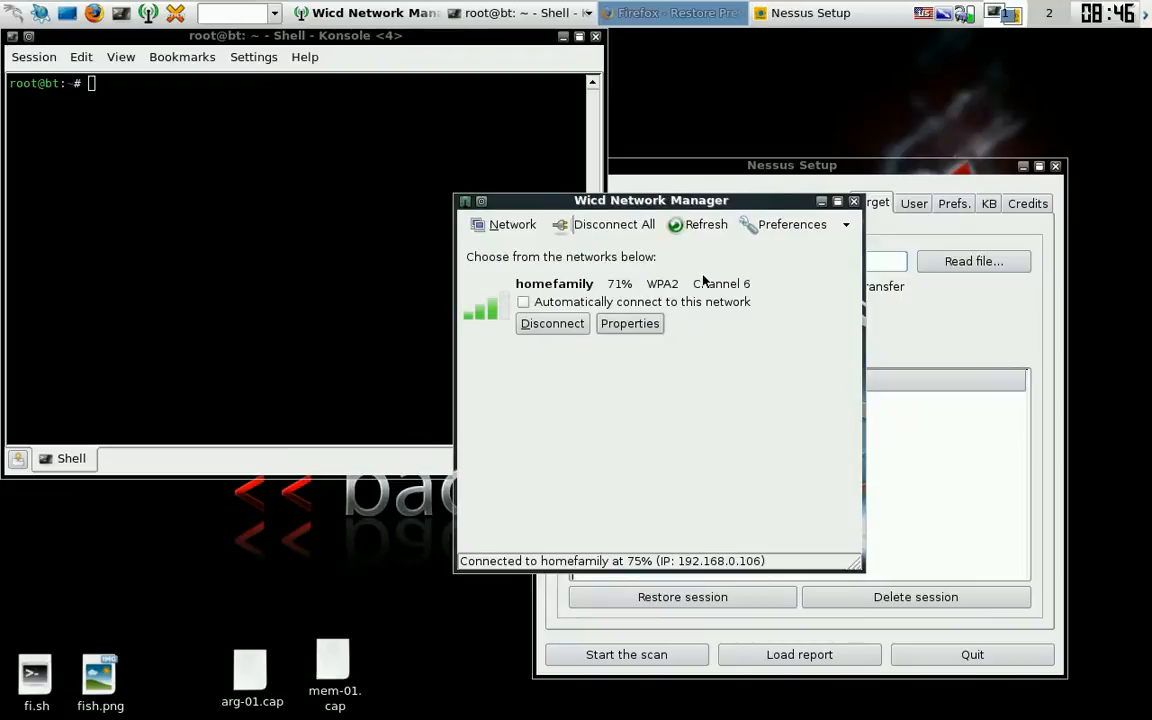
# Step: Run an nmap ping sweep of 192.168.0.1/24, which fails with Network is down, and retype it
pyautogui.write('namp -sP')
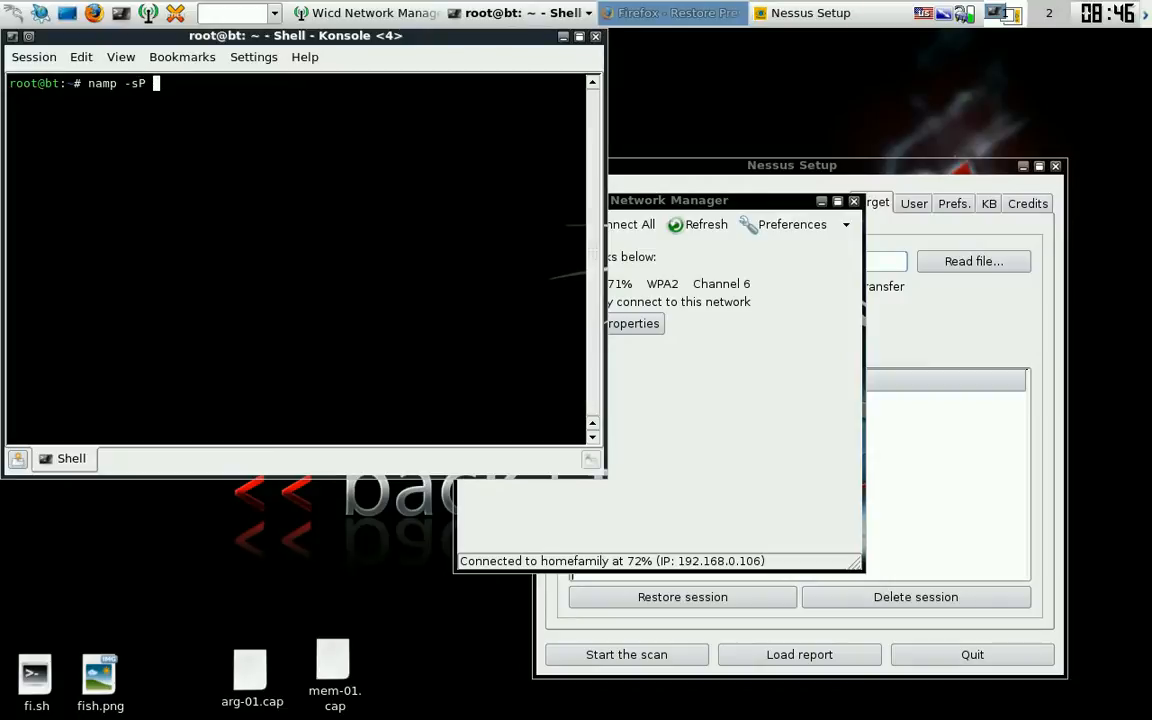
pyautogui.write('192.1')
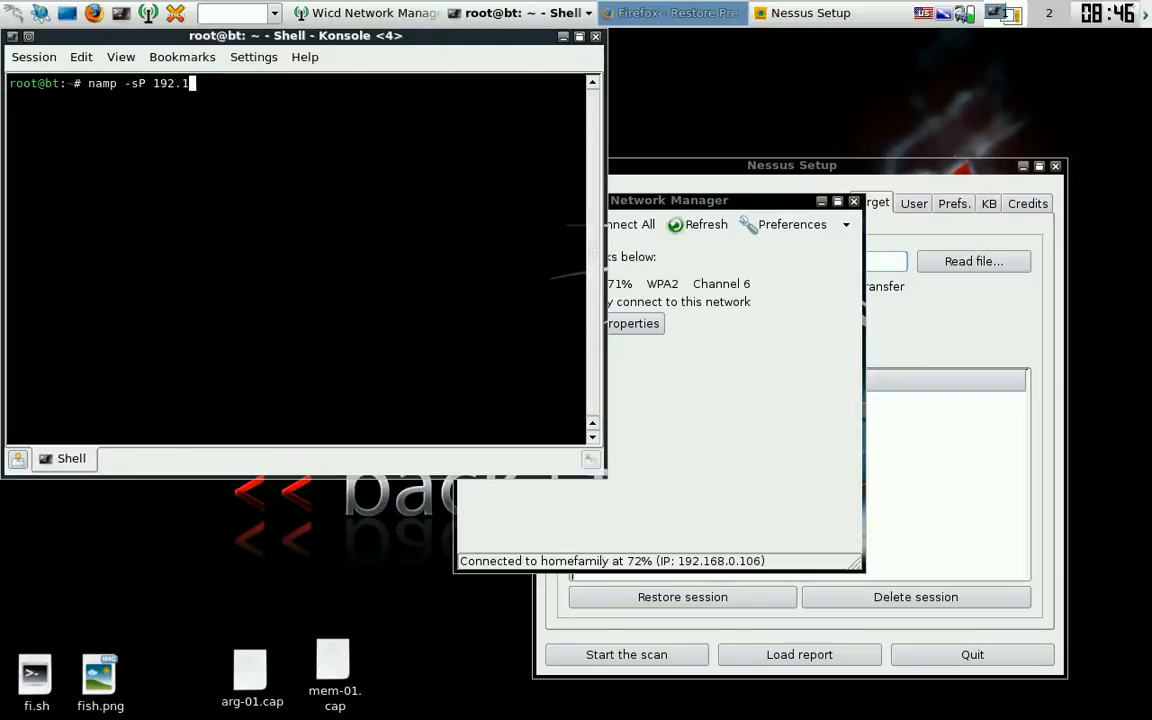
pyautogui.write('68.0.')
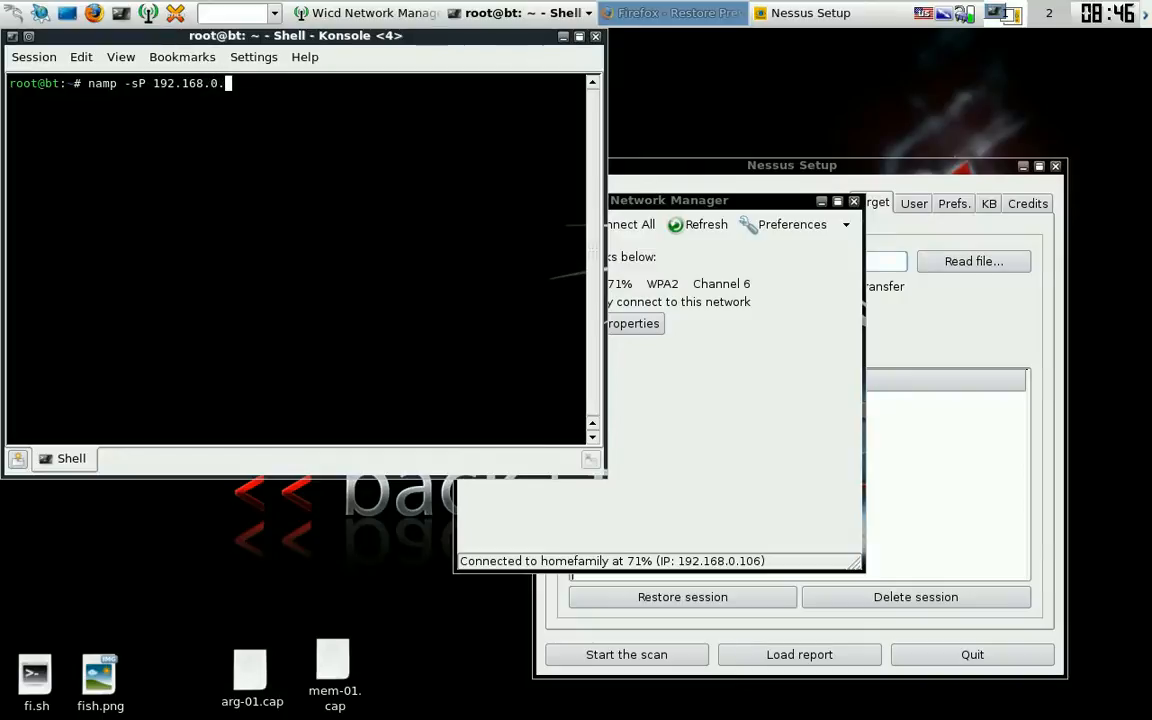
pyautogui.write('1/24')
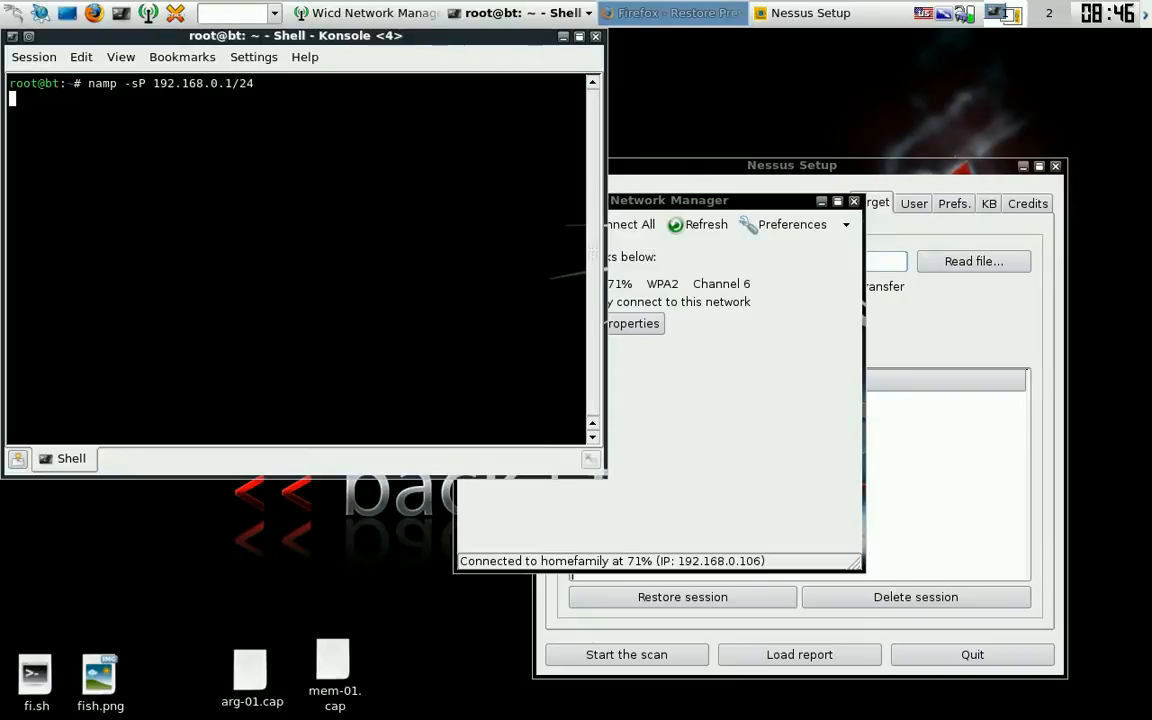
pyautogui.press('Return')
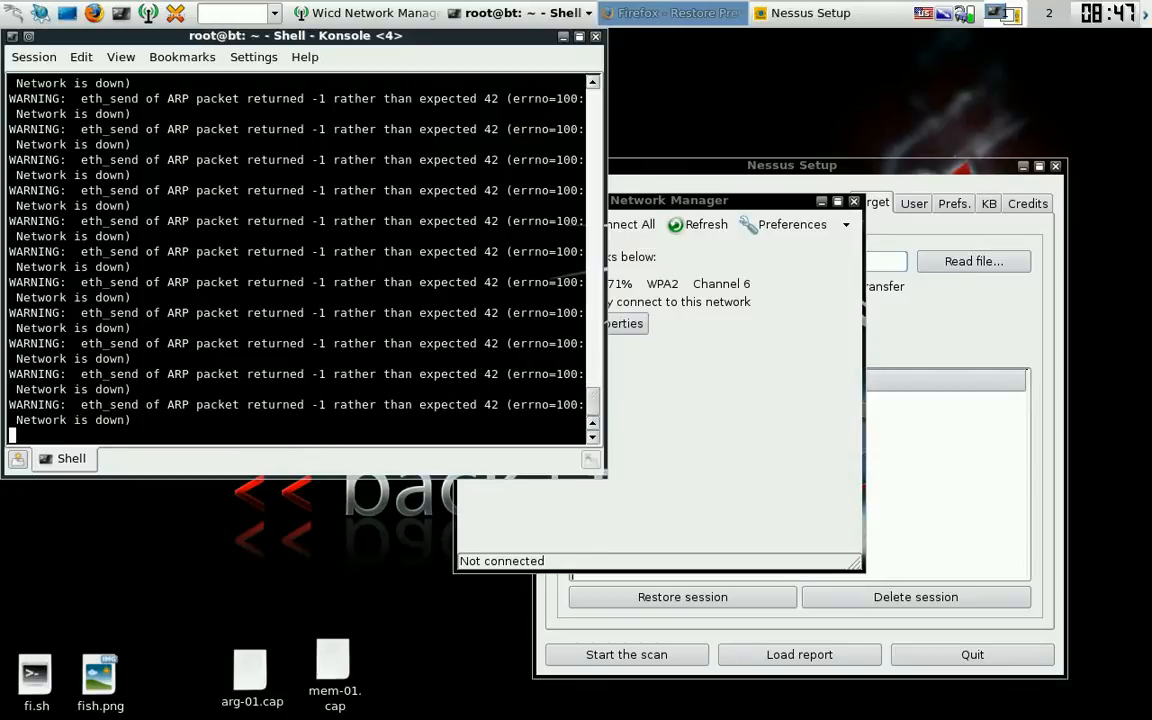
pyautogui.write('nmap -sP 192.168.0.1/24')
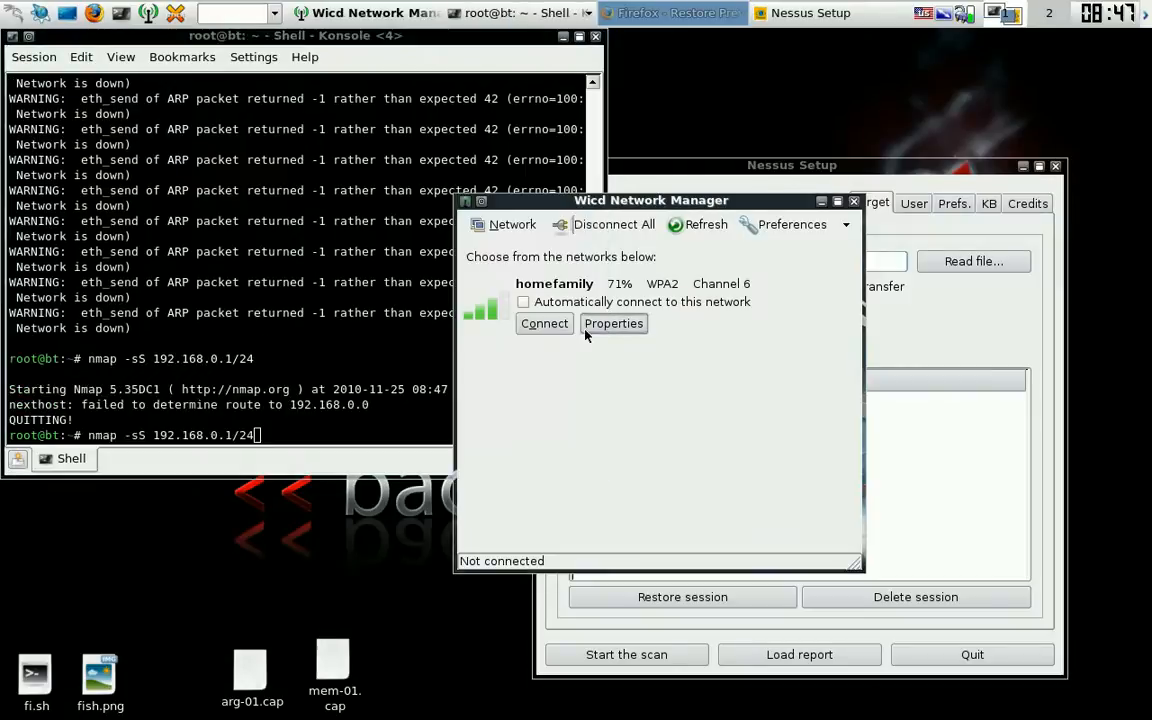
# Step: Reconnect to homefamily and rerun the SYN scan of 192.168.0.1/24, finding five live hosts
pyautogui.click(544, 323)
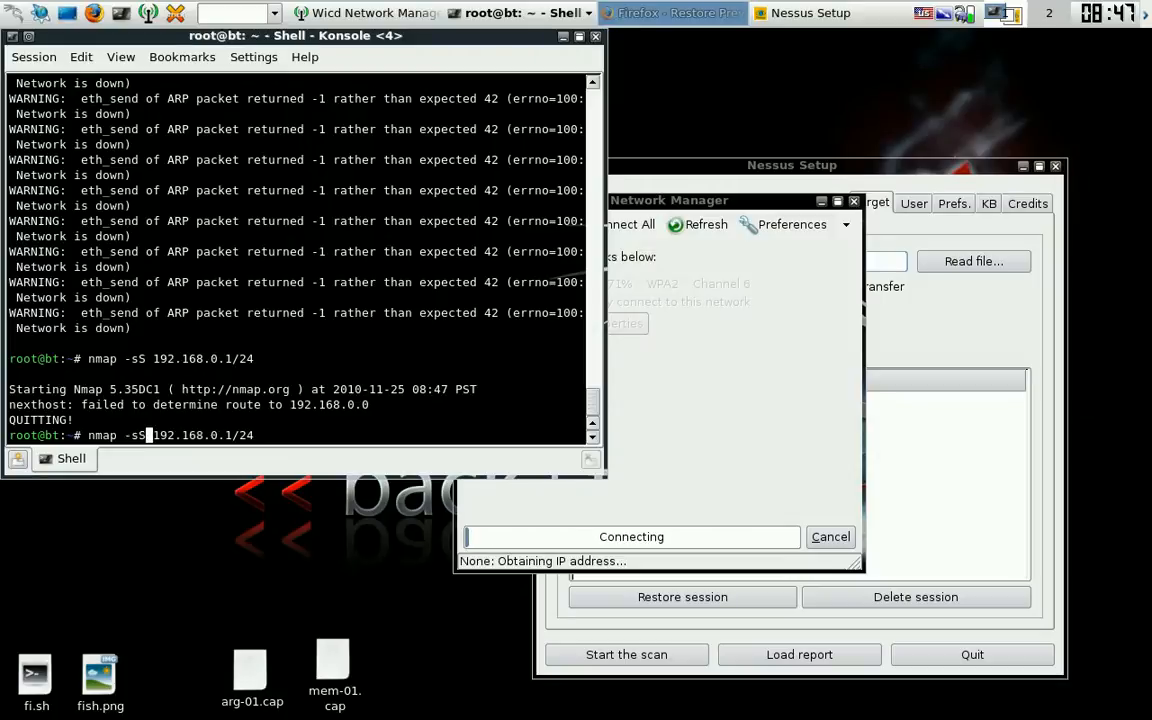
pyautogui.moveTo(847, 477)
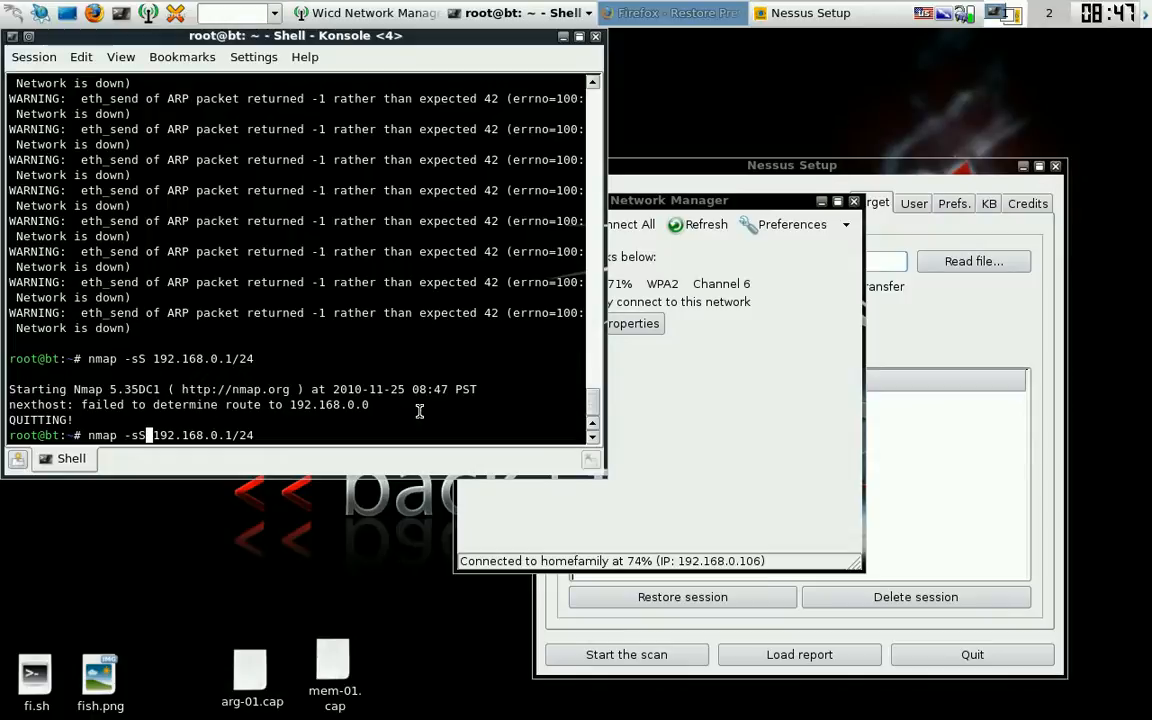
pyautogui.press('Return')
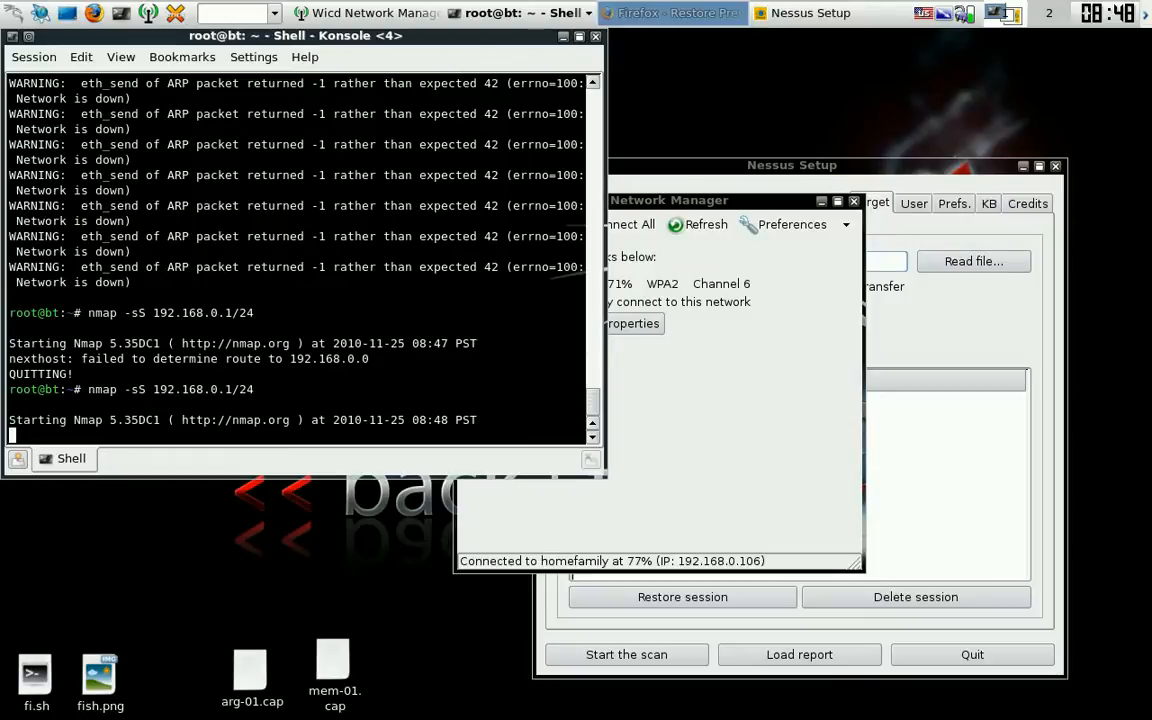
pyautogui.moveTo(767, 213)
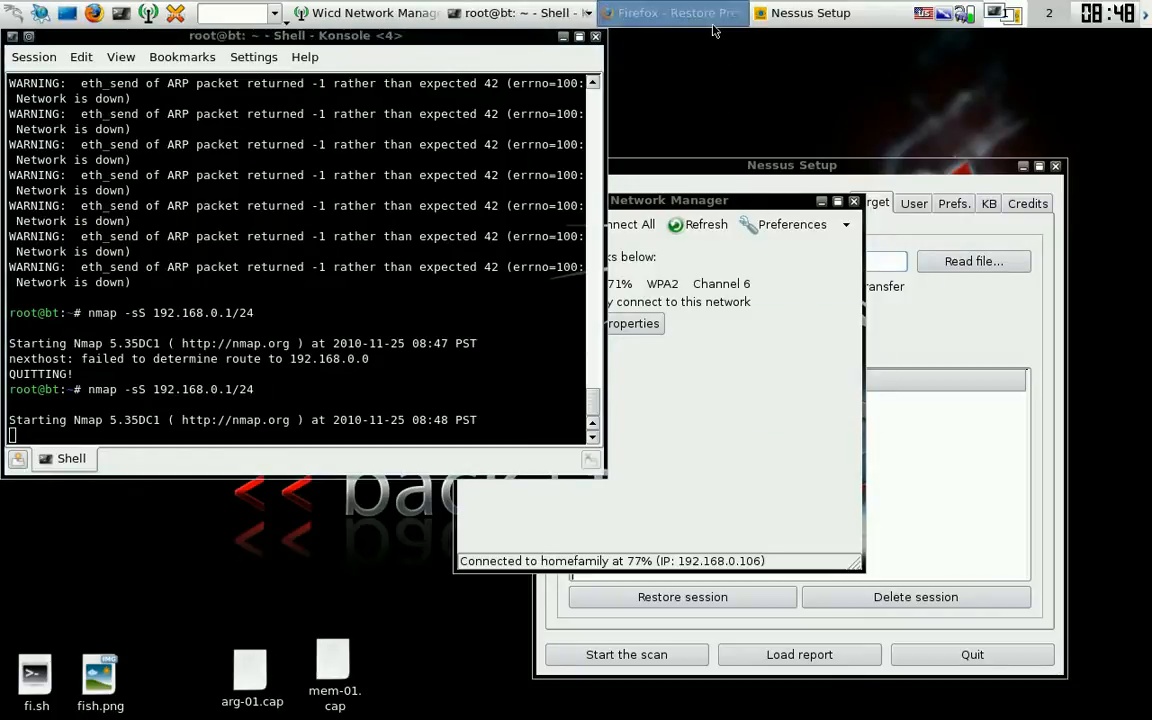
pyautogui.click(670, 13)
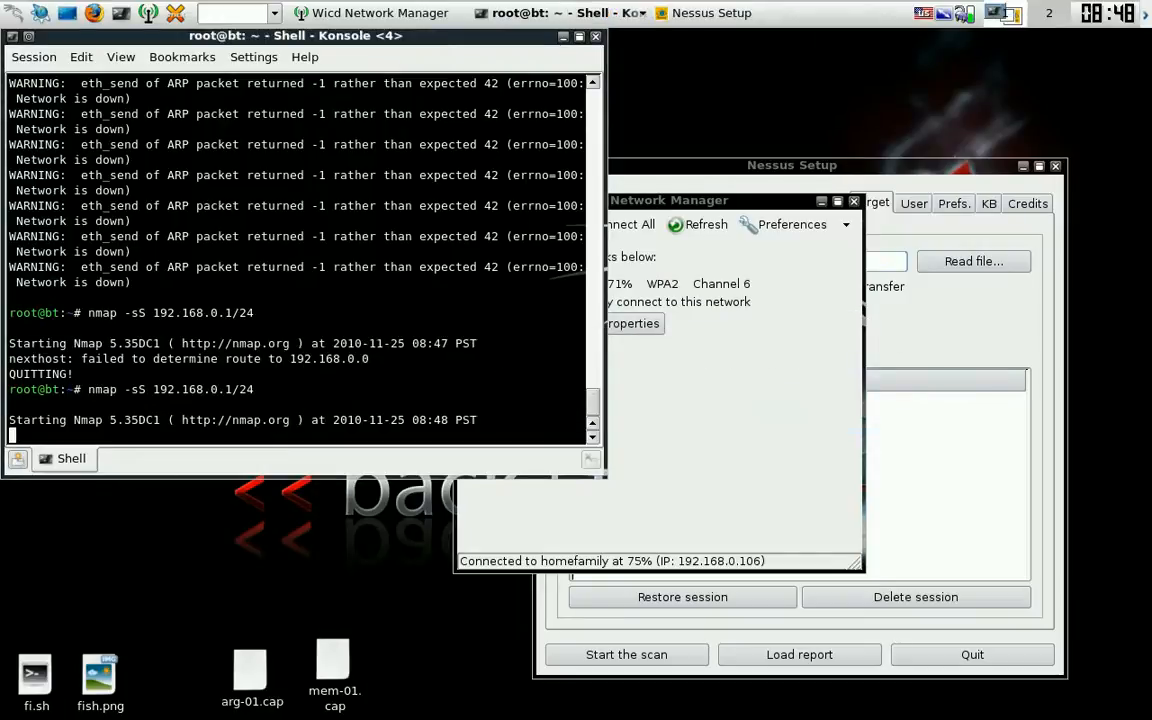
pyautogui.click(833, 13)
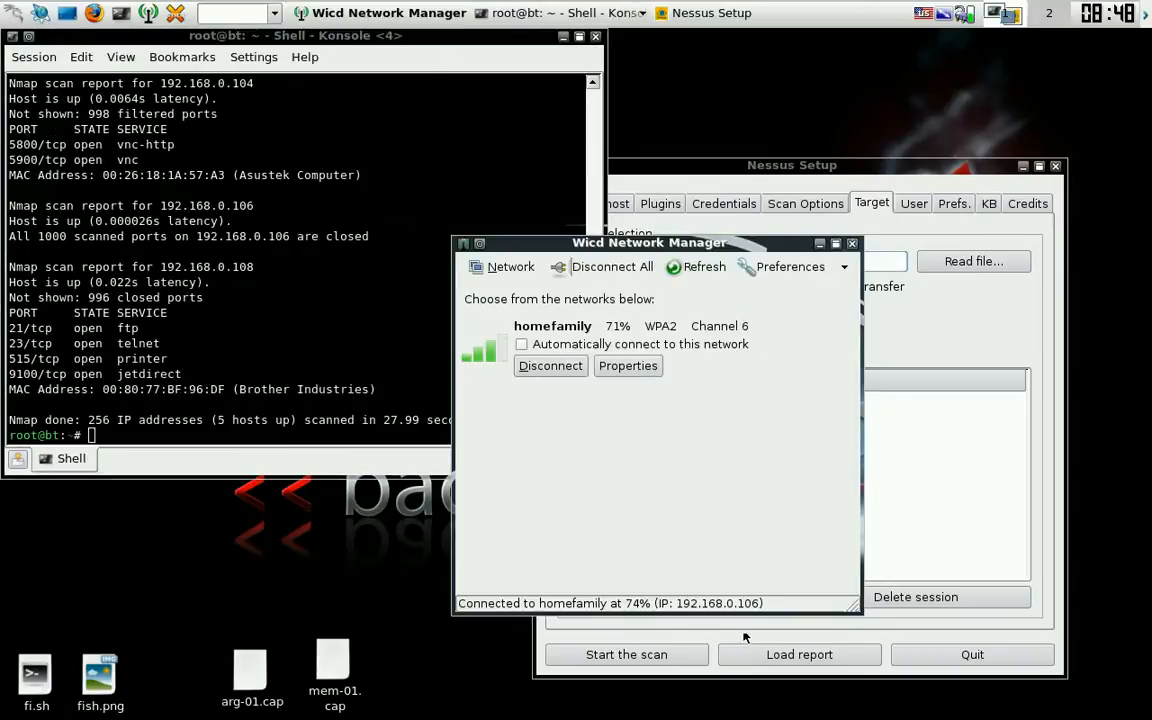
# Step: Enter printer host 192.168.0.108 as the Nessus target after glancing at Prefs. and Credits
pyautogui.click(852, 243)
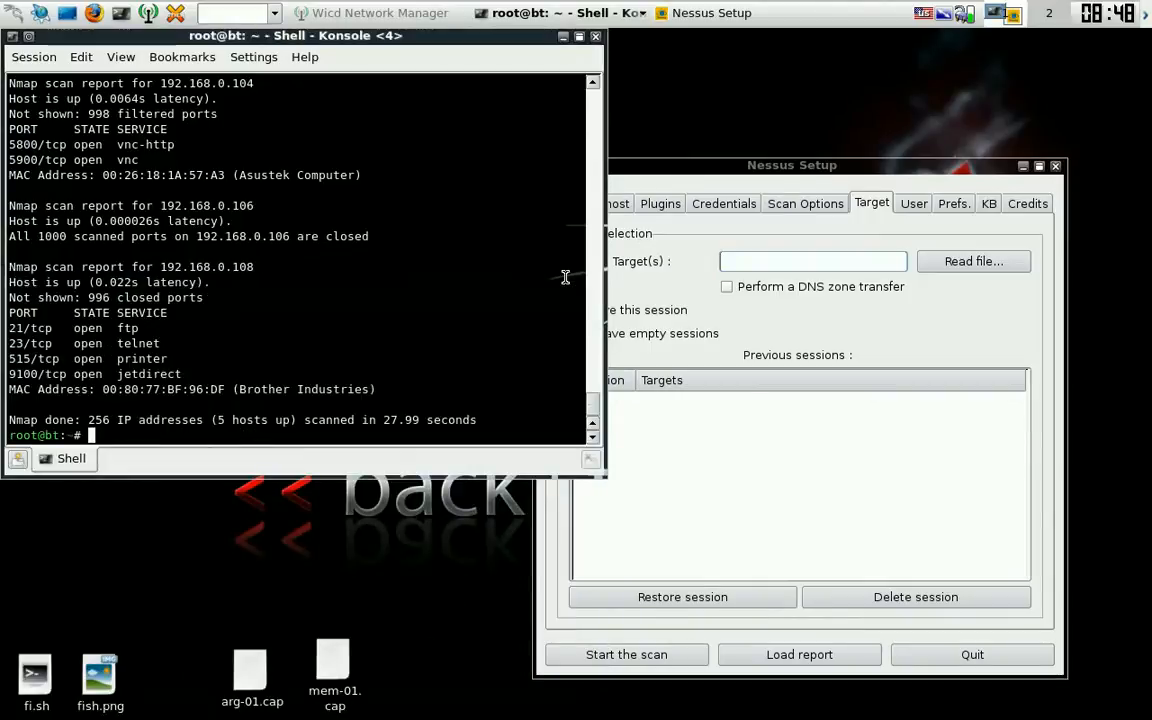
pyautogui.click(378, 12)
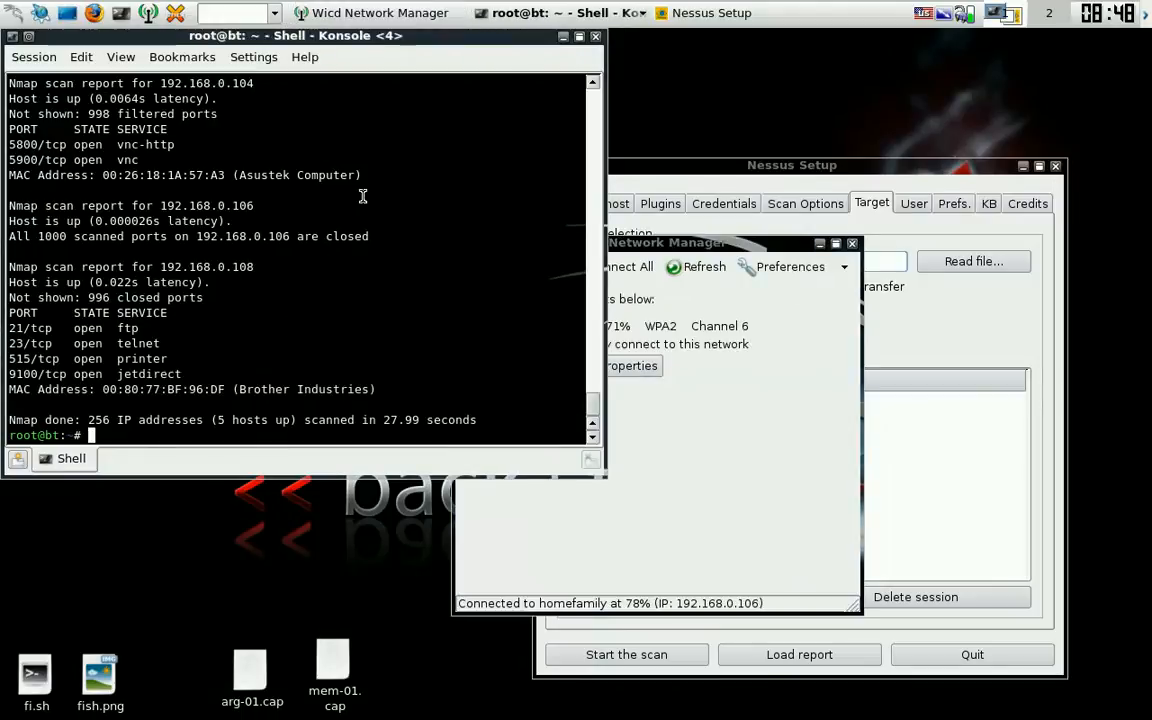
pyautogui.rightClick(280, 290)
pyautogui.write('192.168.0.108')
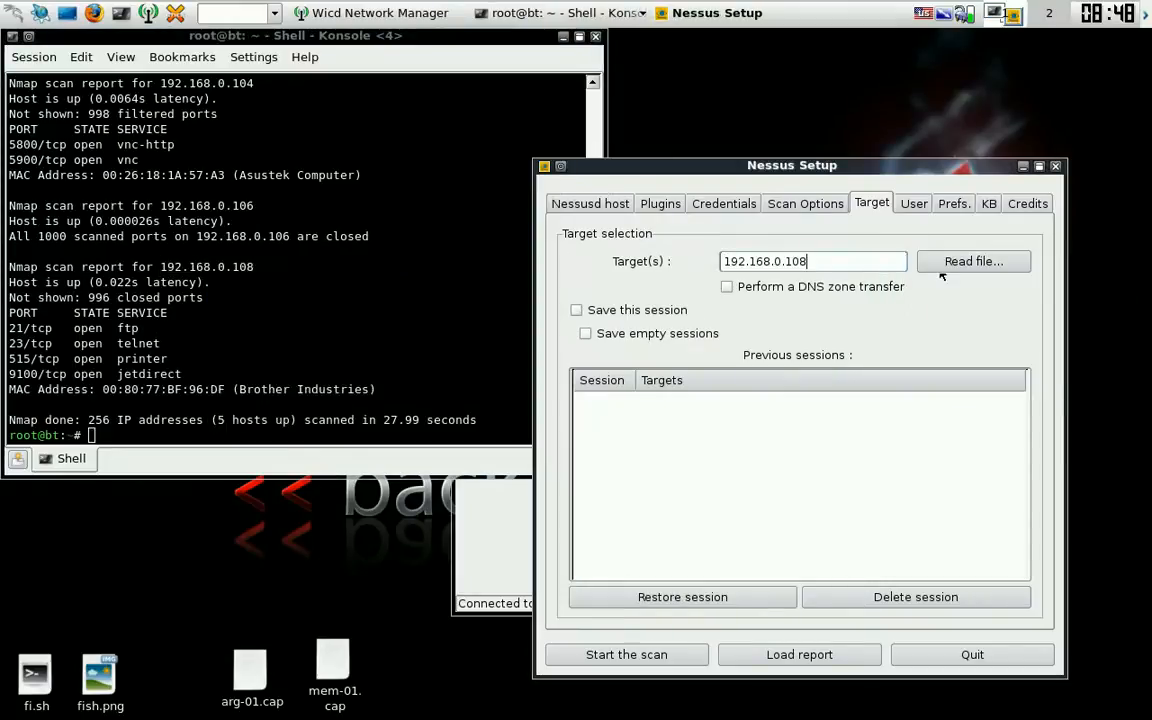
pyautogui.click(952, 203)
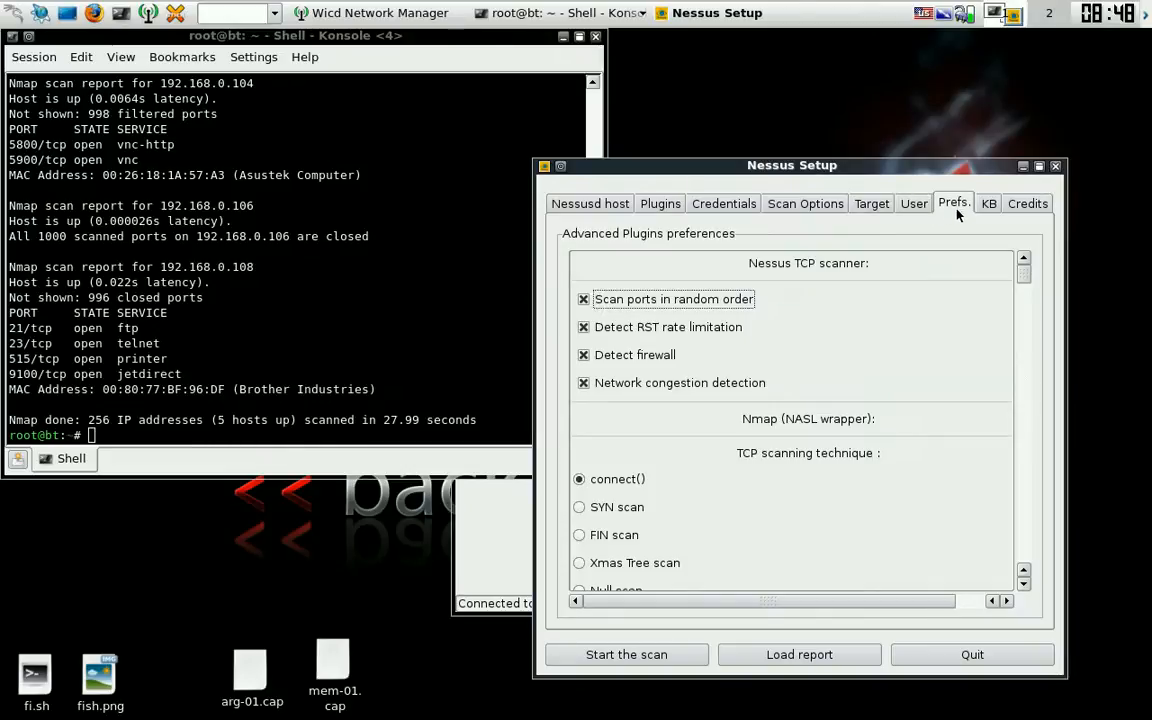
pyautogui.click(1028, 203)
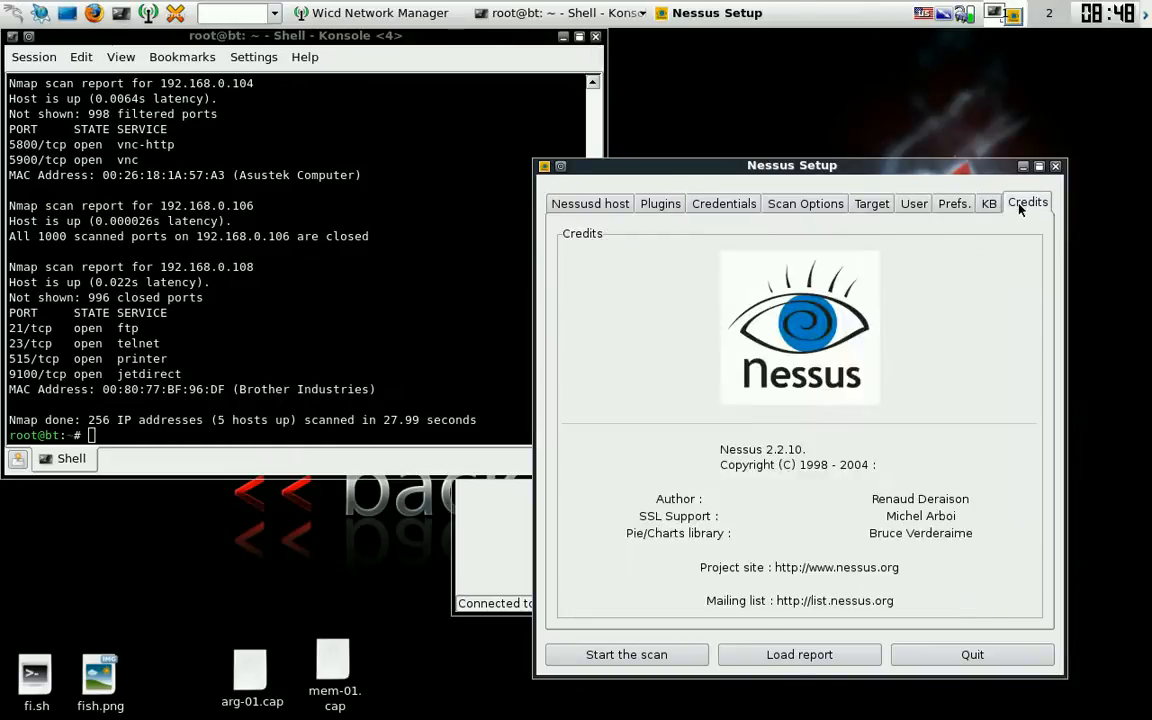
pyautogui.click(871, 203)
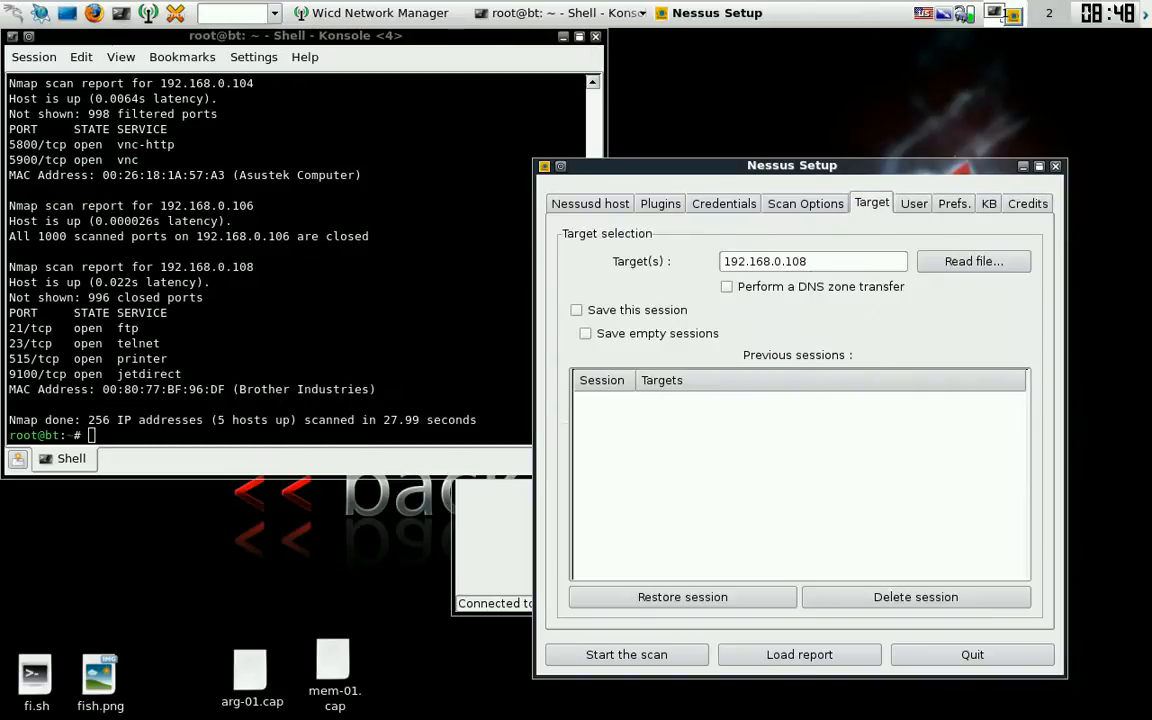
# Step: Launch the Nessus scan of 192.168.0.108 and return to the Scan Options settings
pyautogui.click(626, 654)
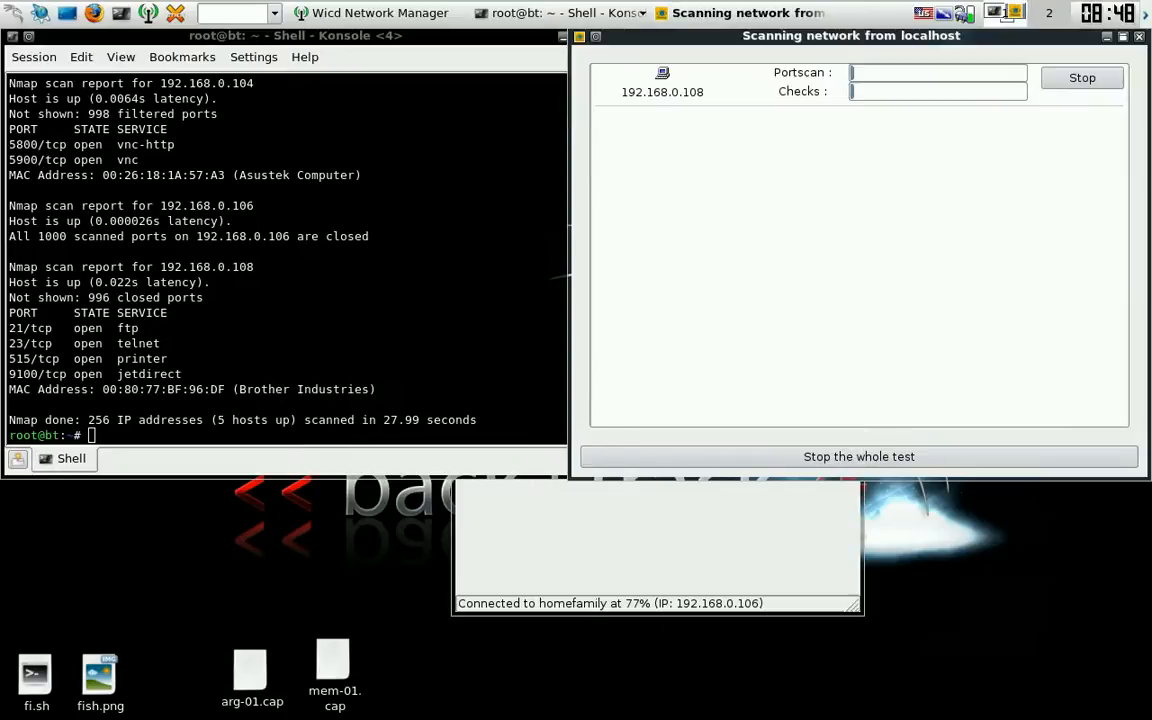
pyautogui.moveTo(714, 265)
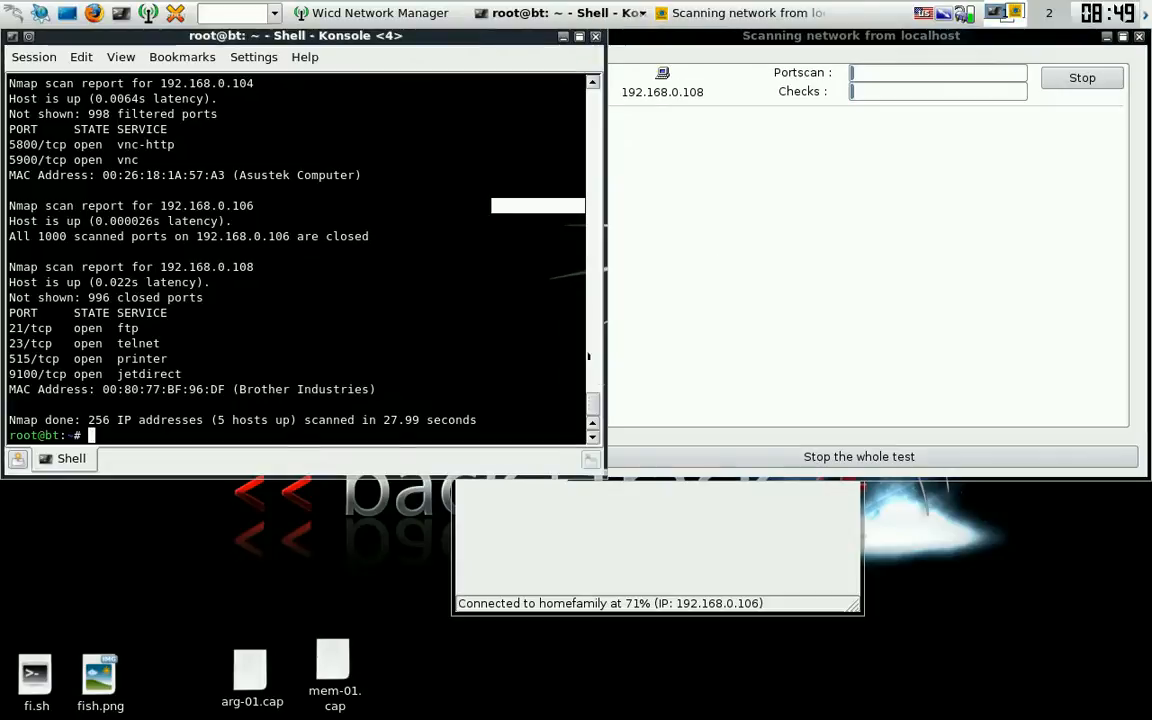
pyautogui.scroll(3)
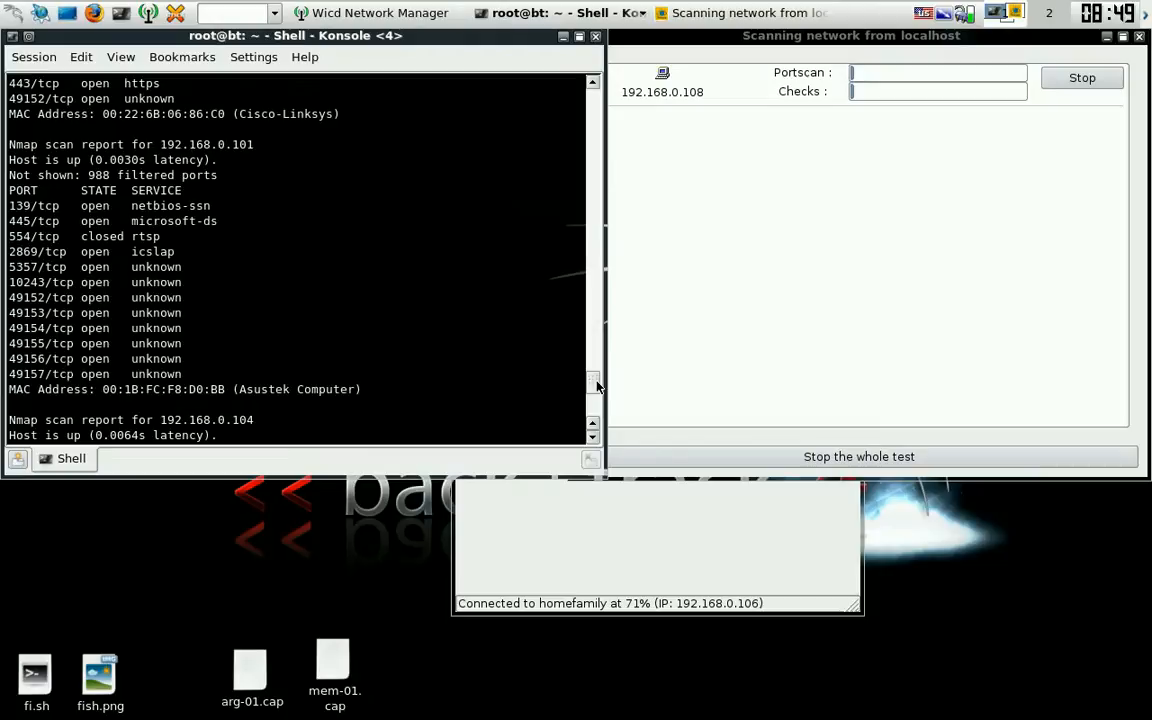
pyautogui.moveTo(896, 234)
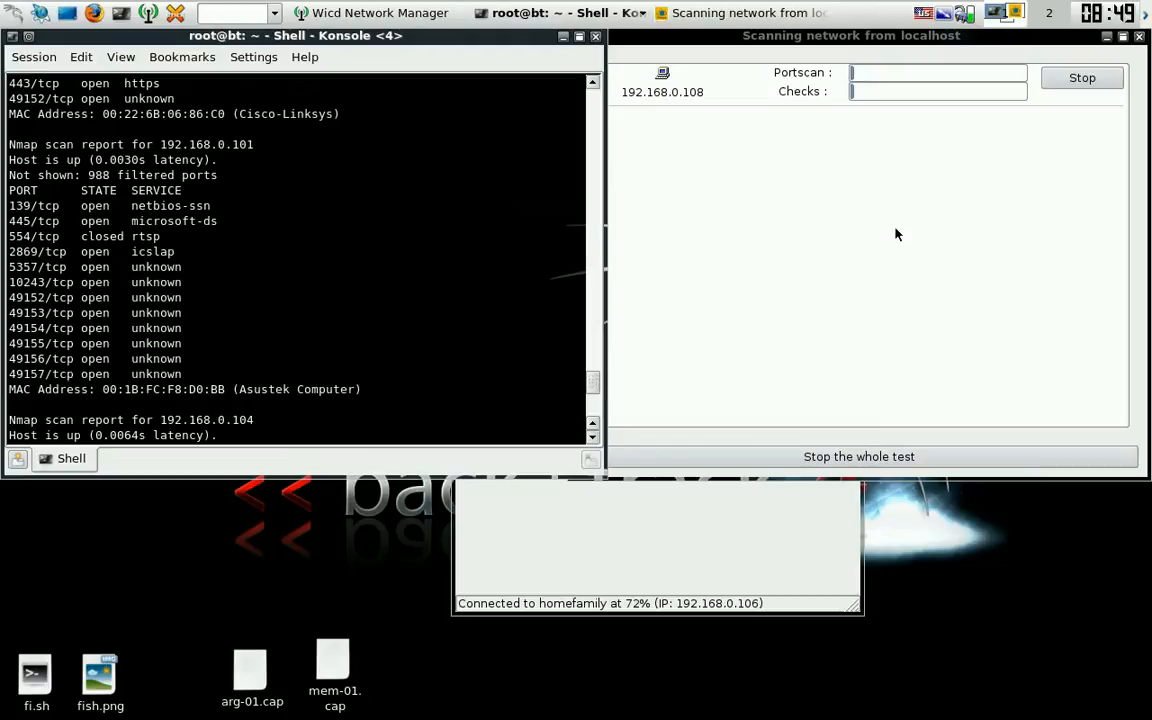
pyautogui.click(710, 524)
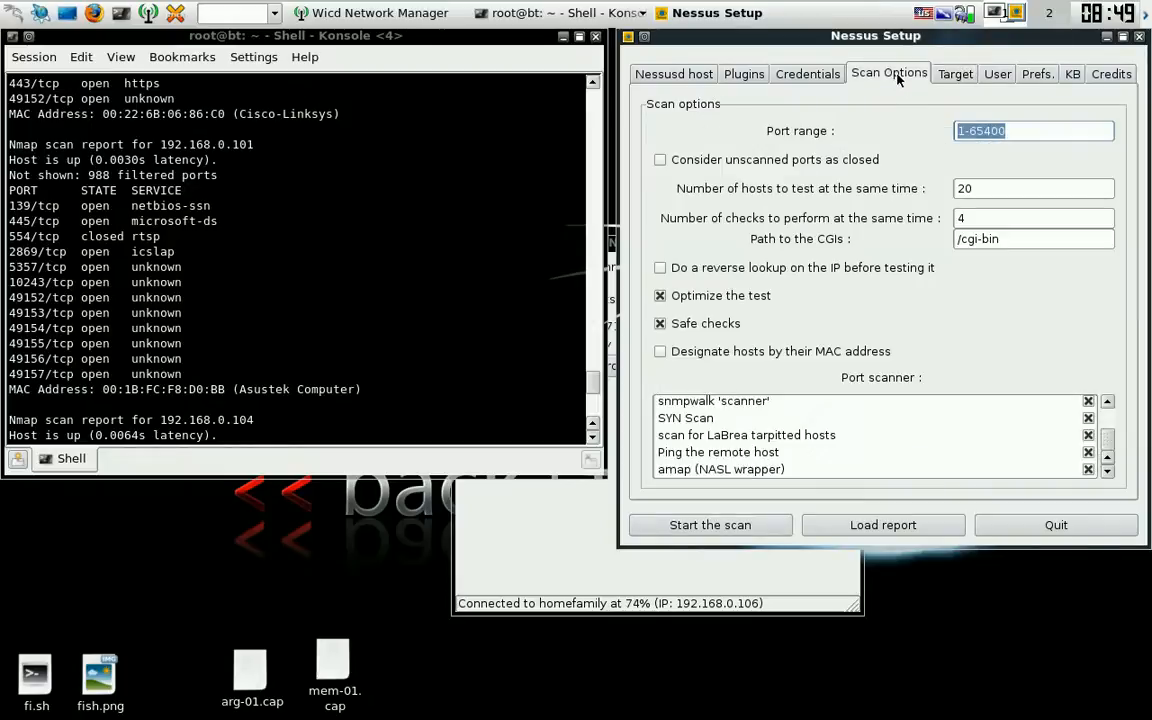
# Step: Start a Nessus scan of host 192.168.0.101, then view the advanced plugin preferences
pyautogui.click(954, 73)
pyautogui.write('192.168.0.101')
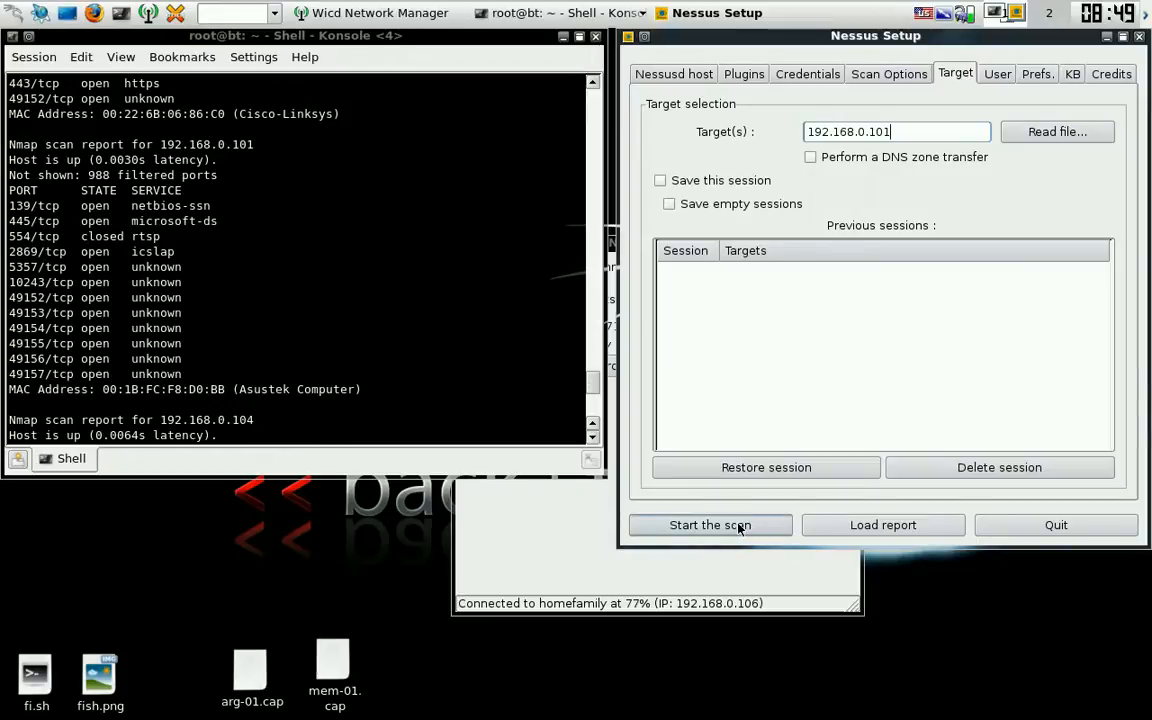
pyautogui.click(710, 525)
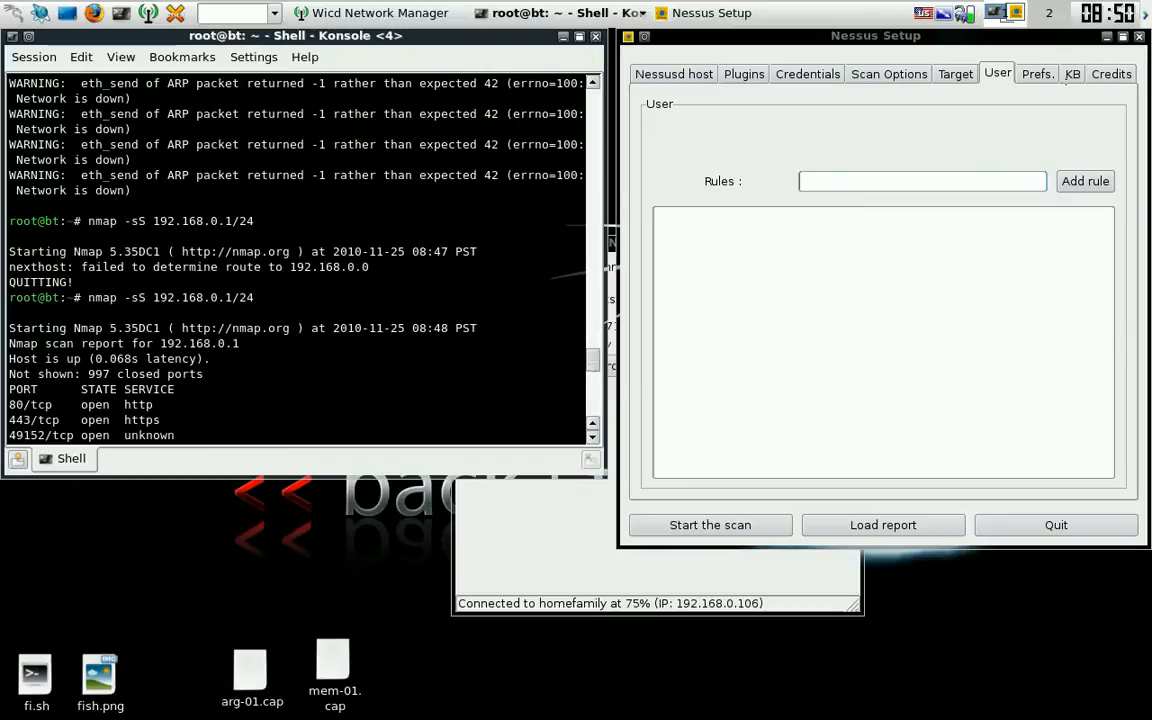
pyautogui.click(1037, 73)
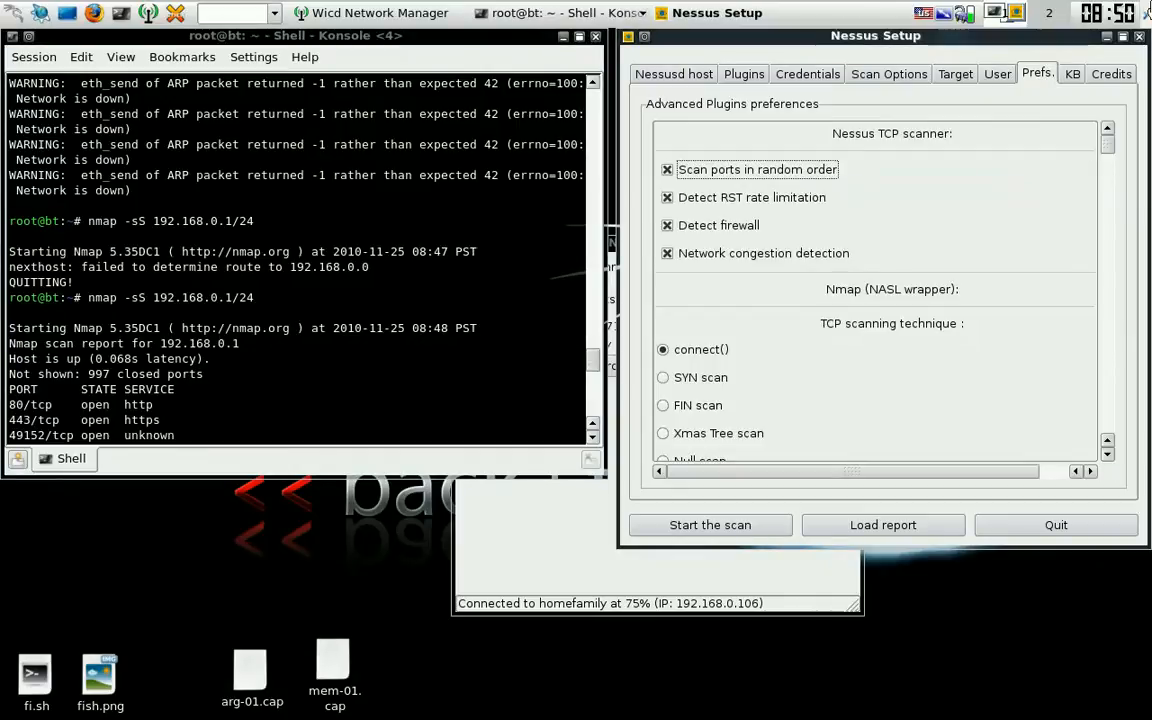